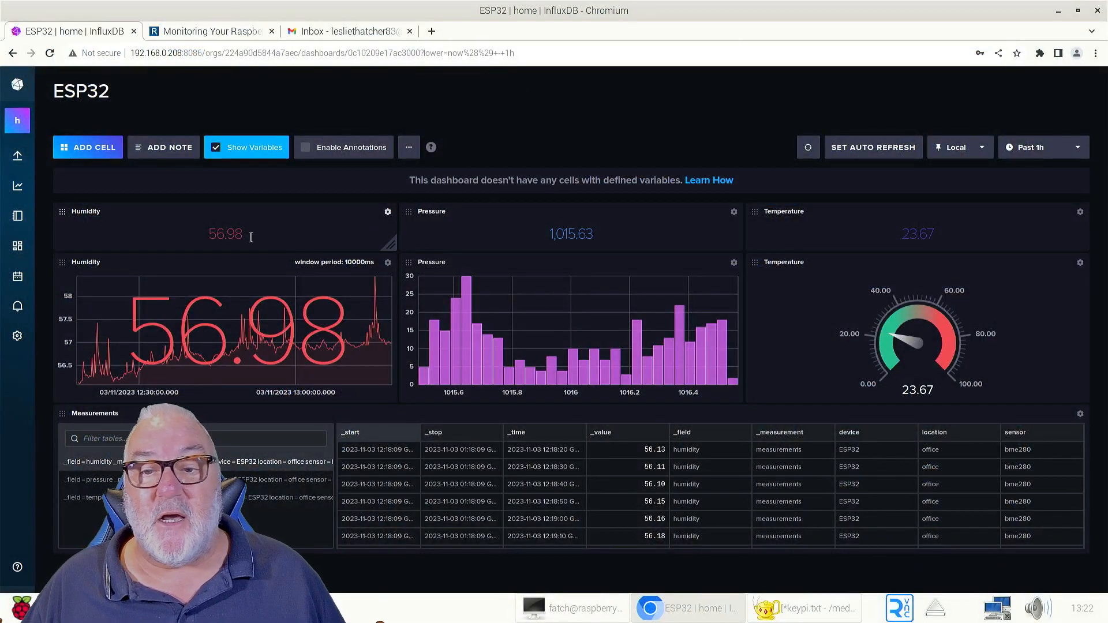
mouse_move(868, 223)
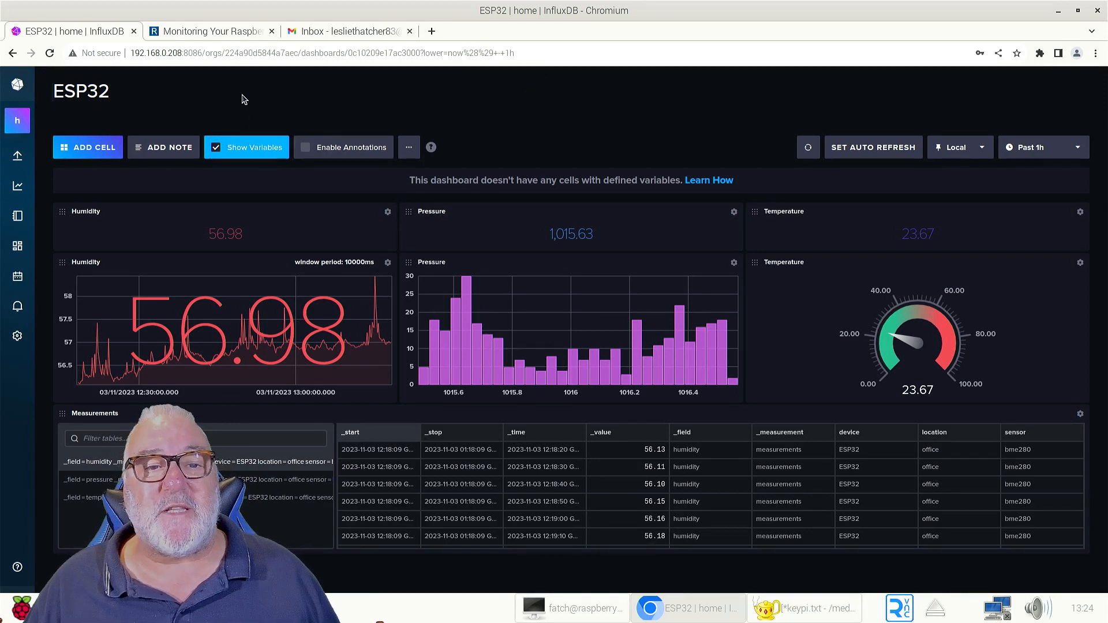
mouse_move(243, 125)
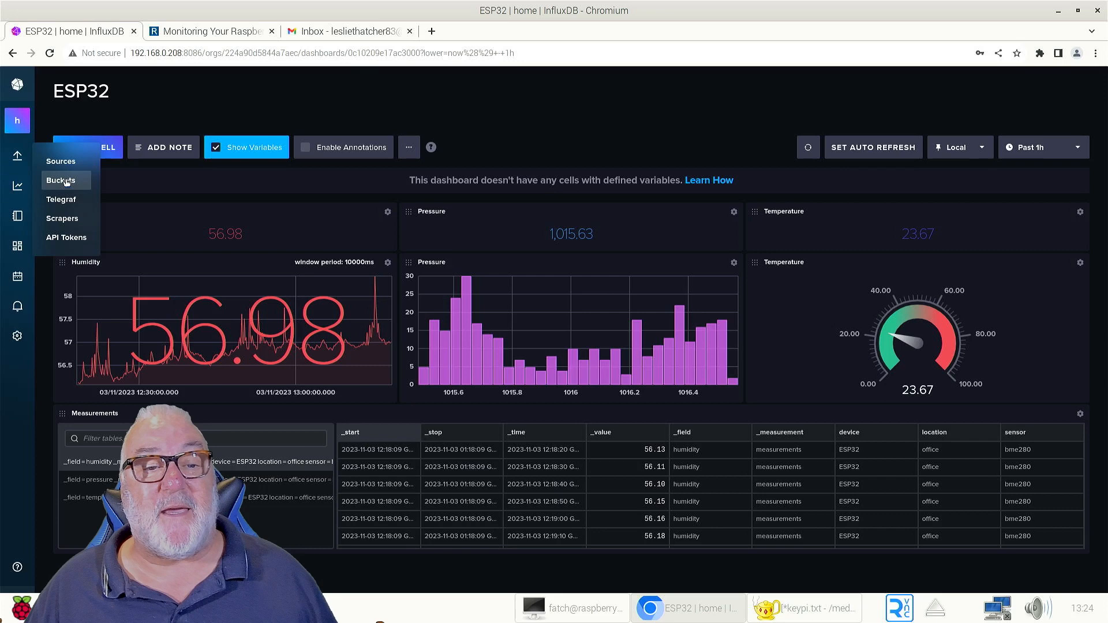
- Open the buckets list, begin a bucket named 'Ras-', then cancel the draft
click(60, 180)
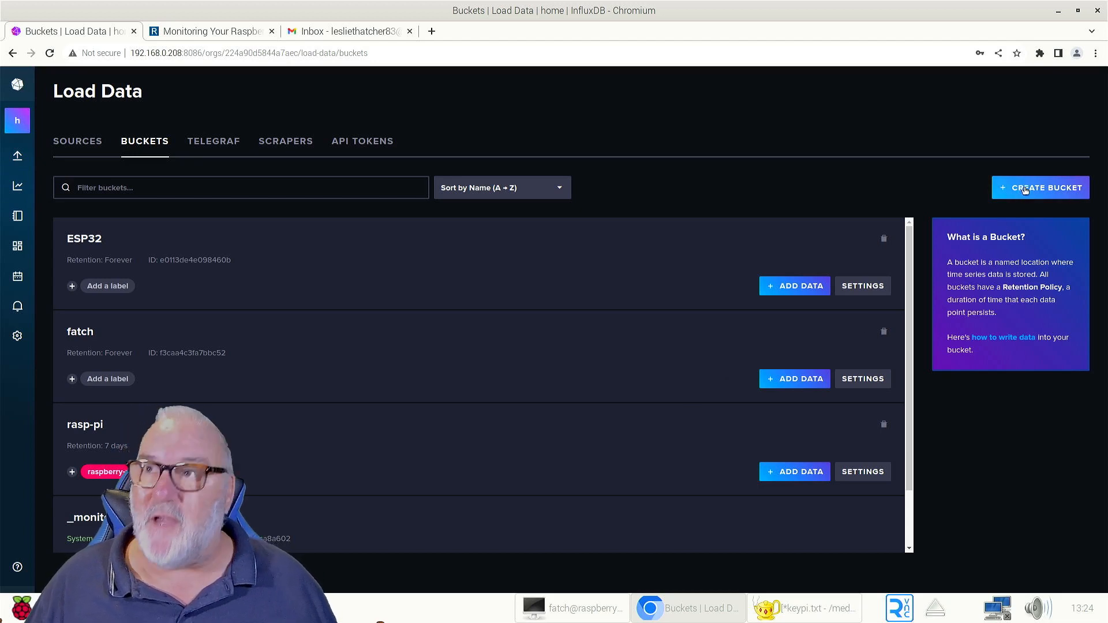
click(1040, 187)
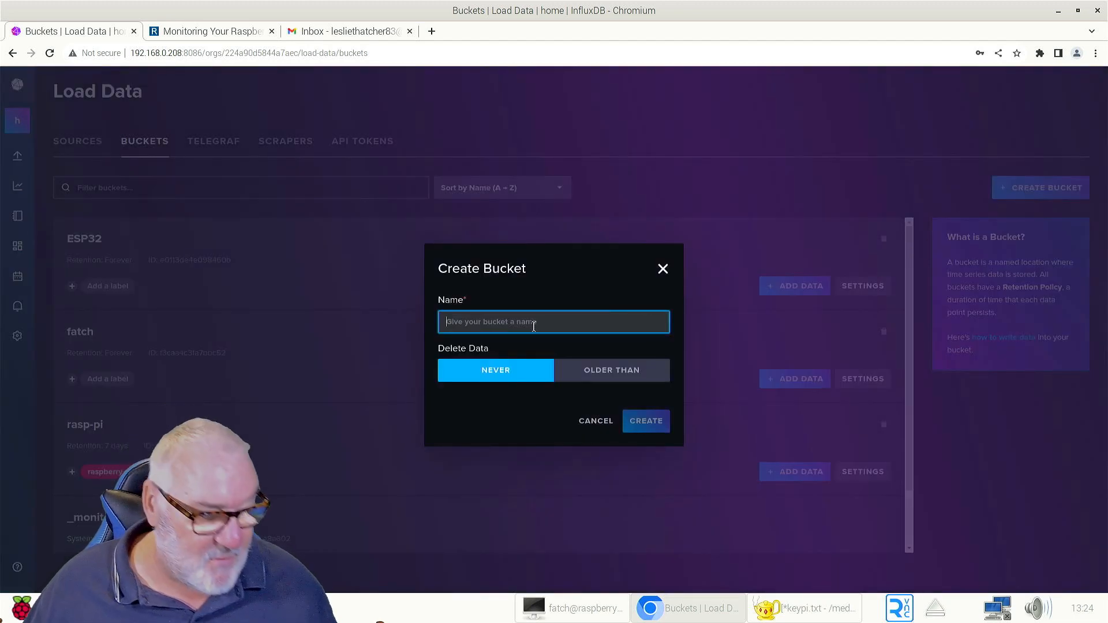
text(Raspberry_Pi)
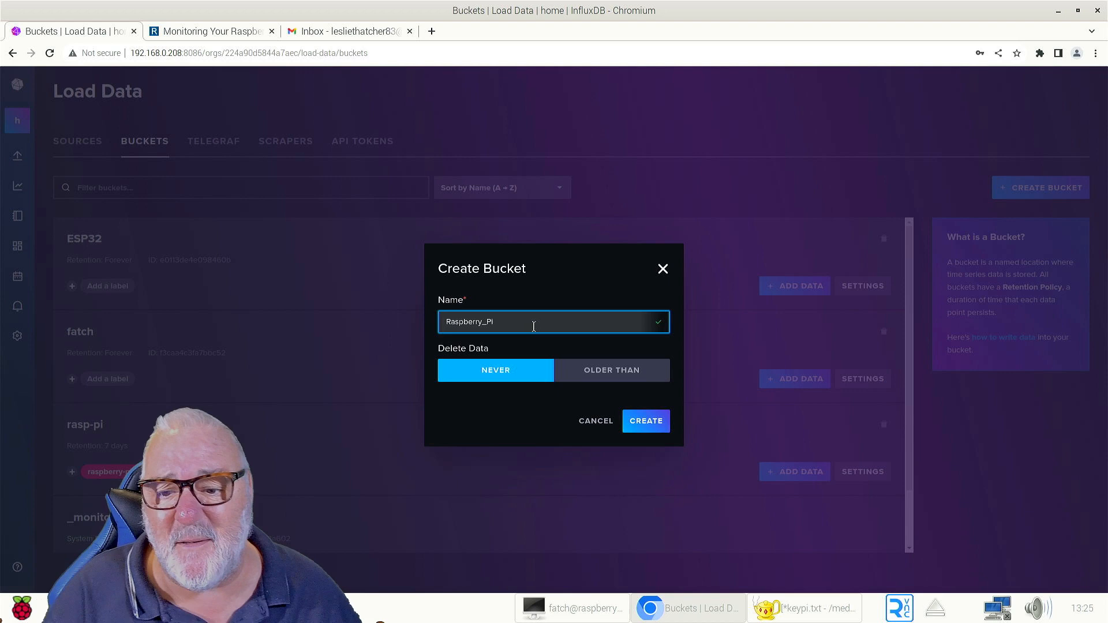
key(Backspace)
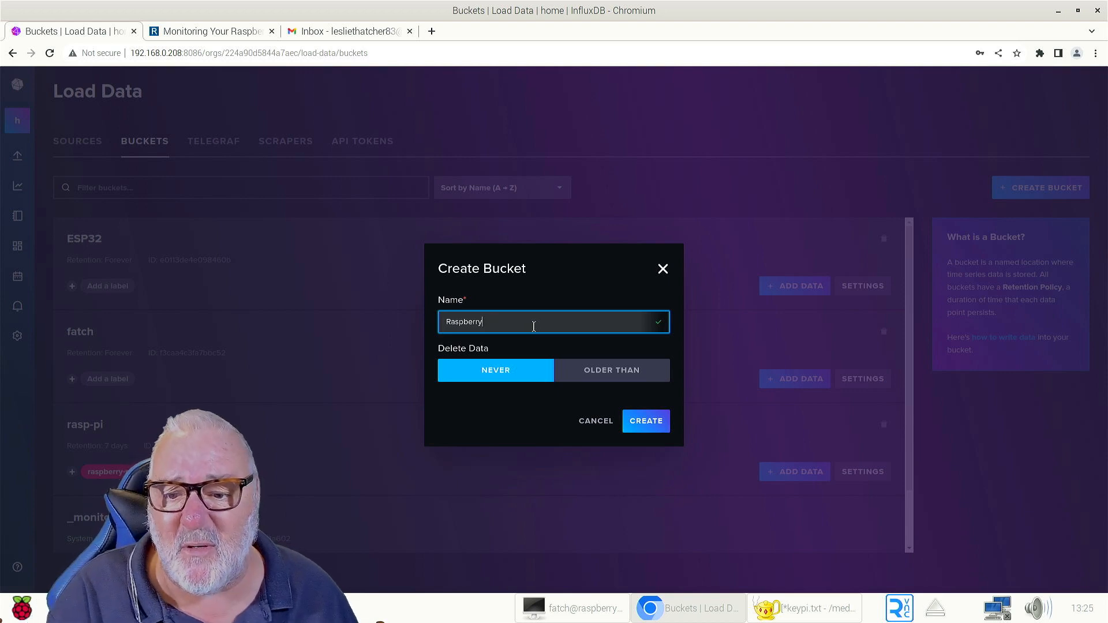
text(-Pi)
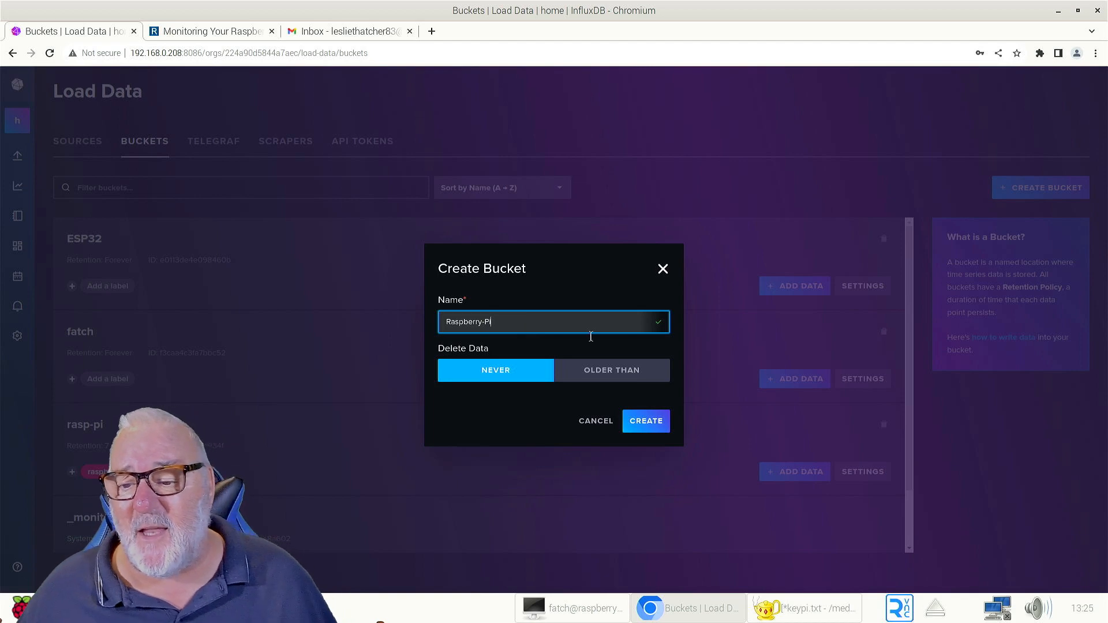
mouse_move(644, 421)
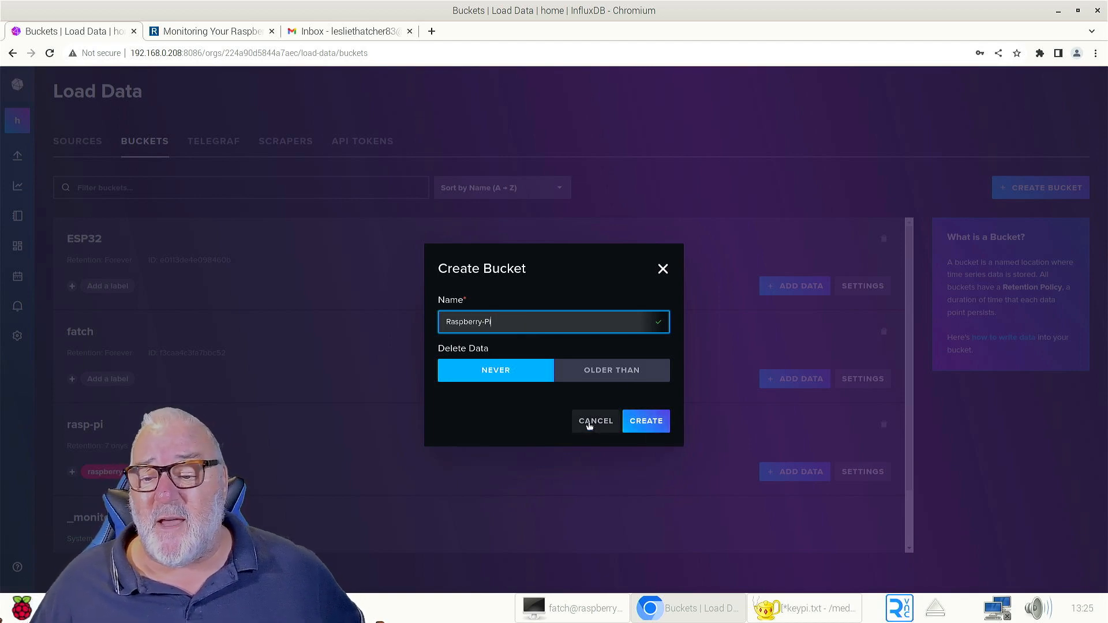
click(595, 420)
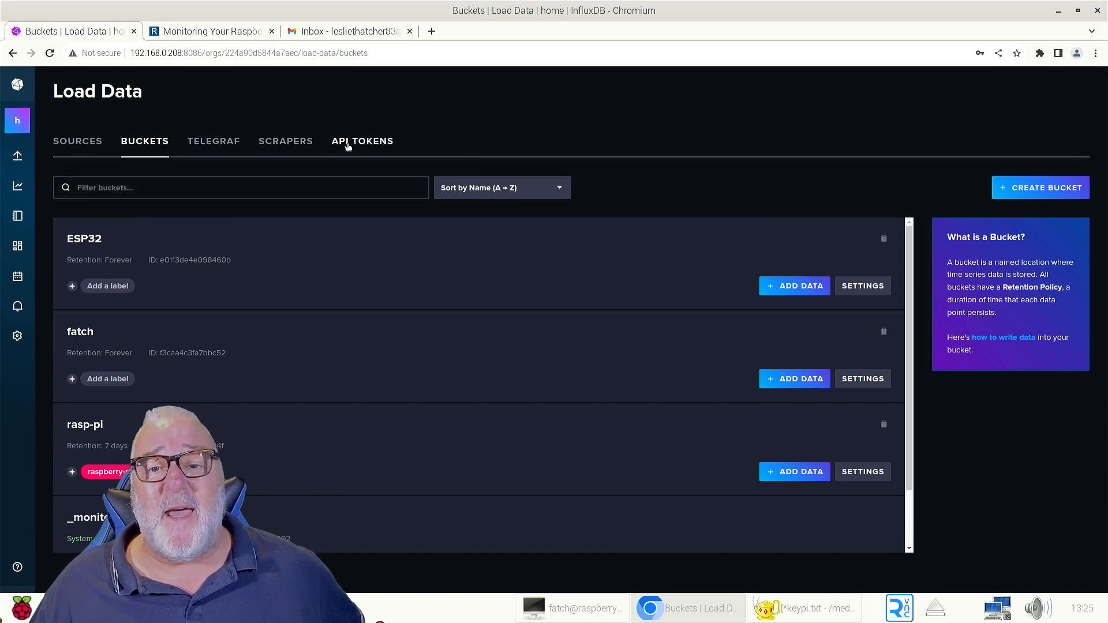
- On the API Tokens page, start an all-access token described 'Raspberry-Pi'
click(362, 141)
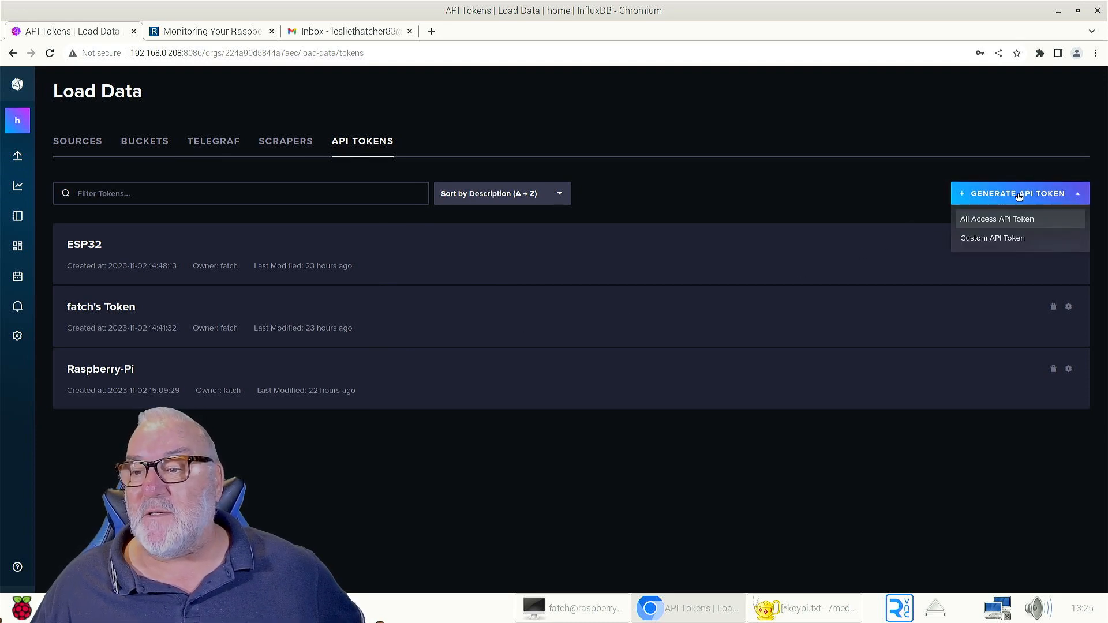
click(1016, 193)
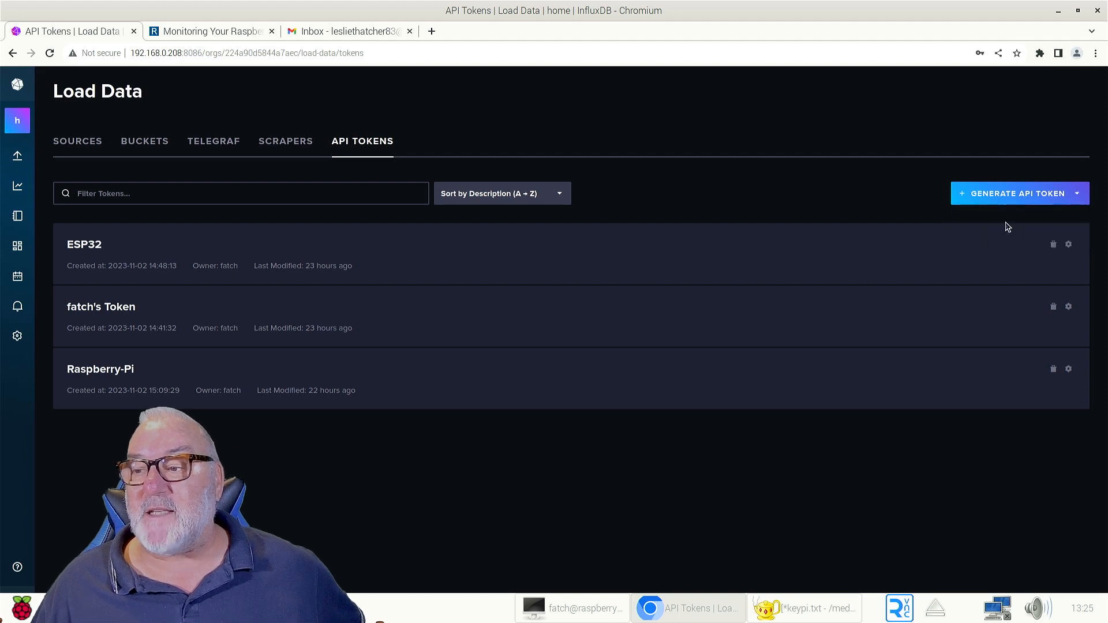
click(1015, 193)
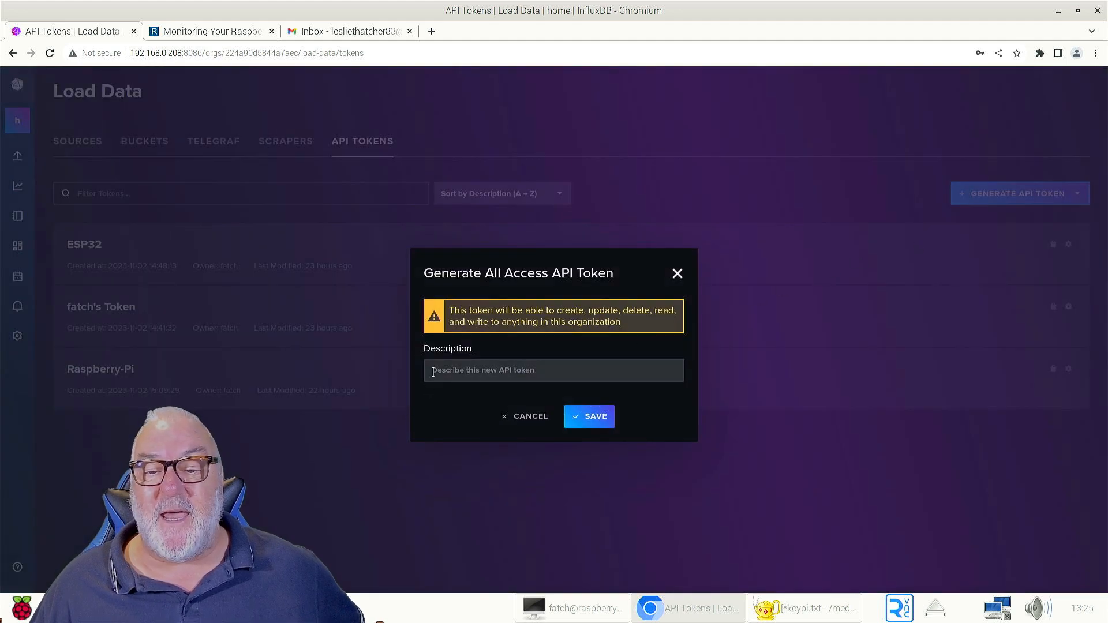
click(554, 371)
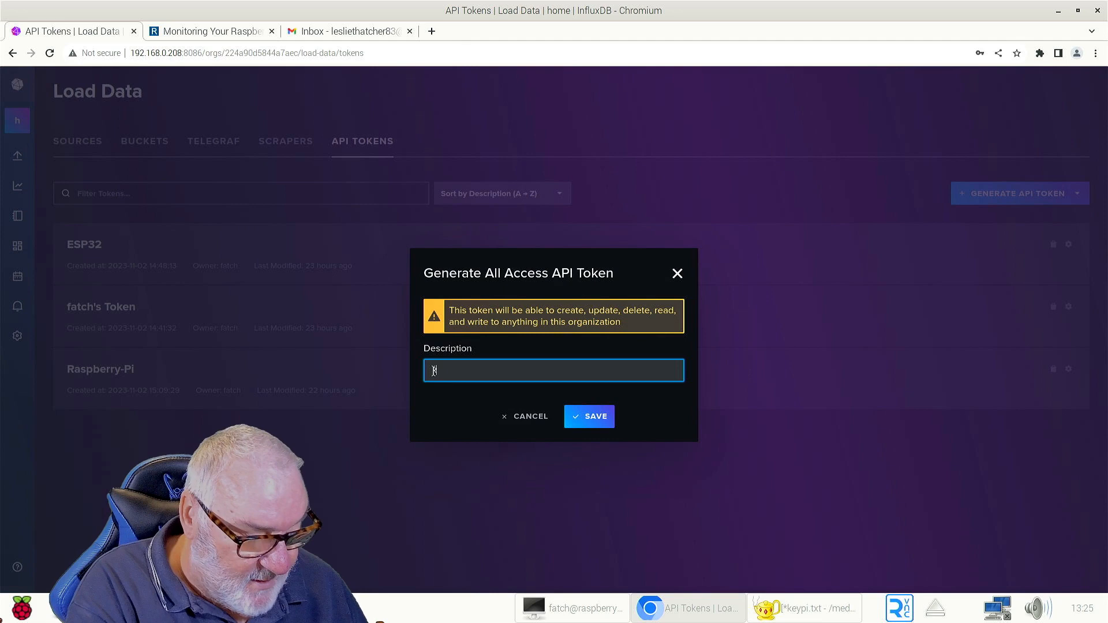
text(Raspberry-Pi)
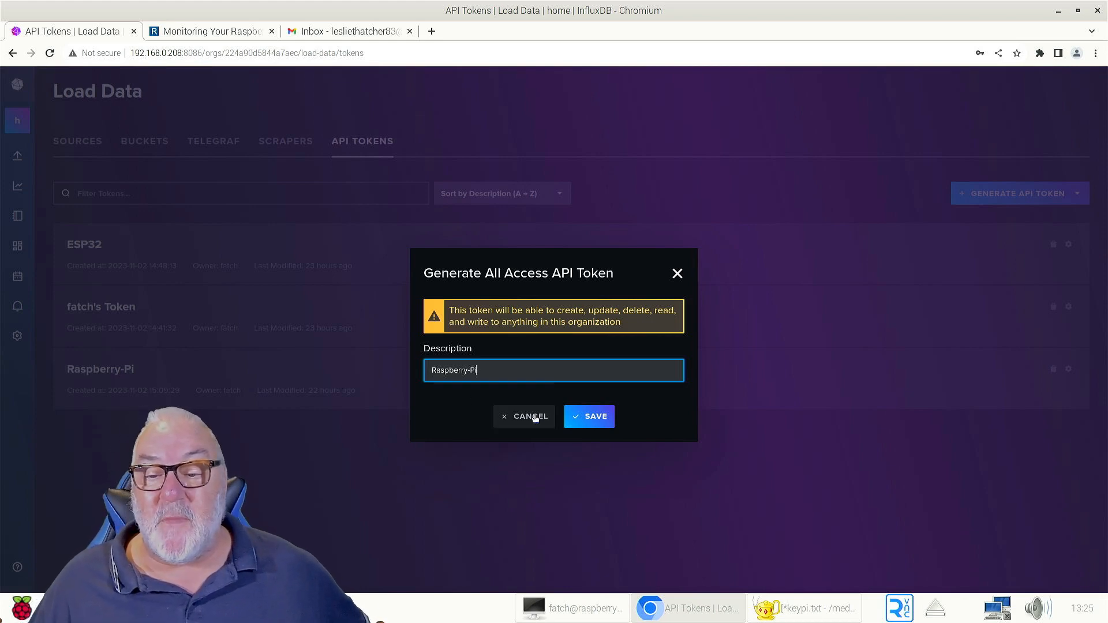
mouse_move(535, 434)
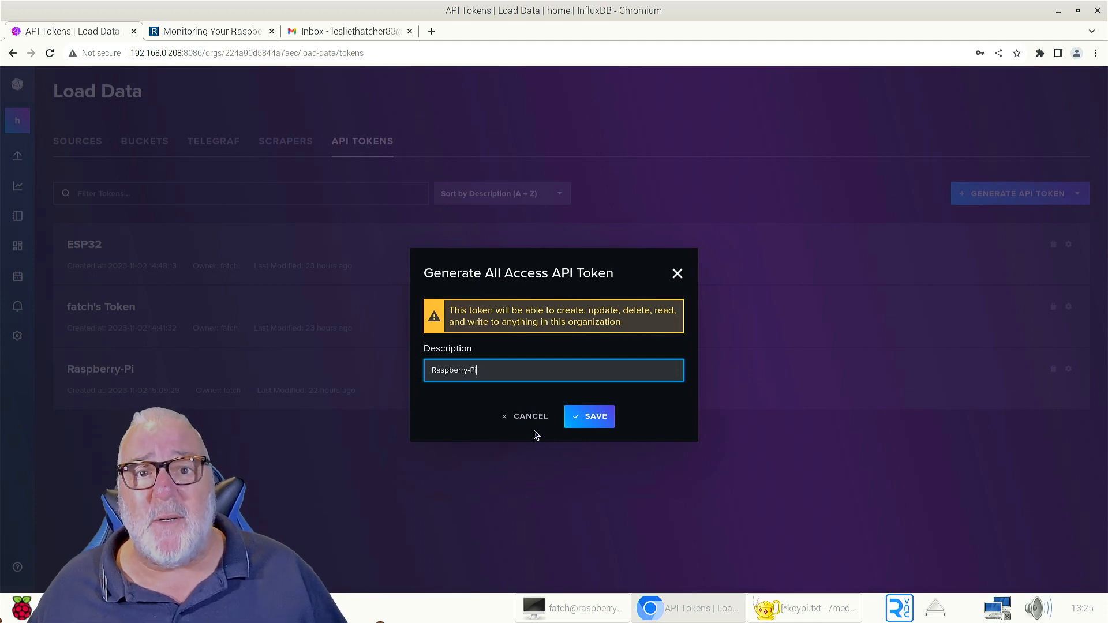
mouse_move(533, 429)
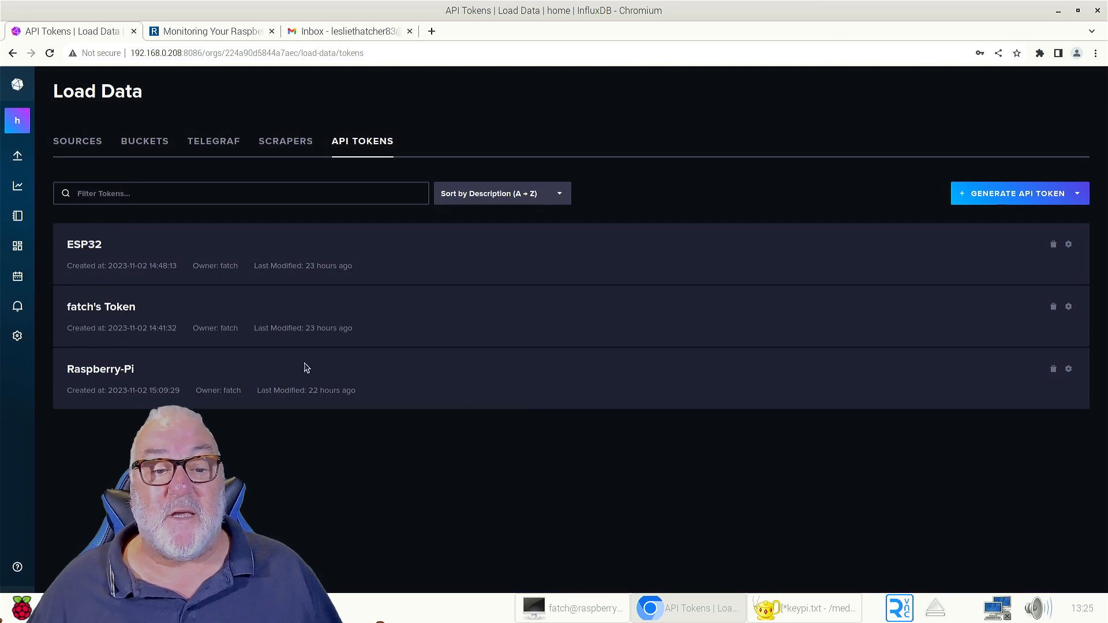
mouse_move(533, 382)
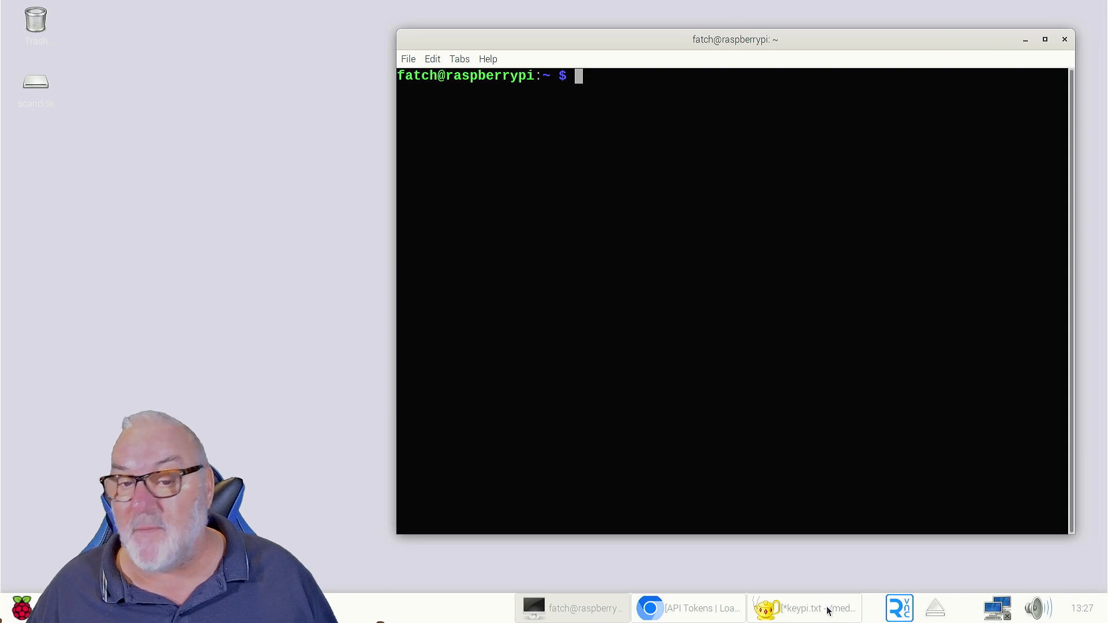
- Switch from the browser to the keypi.txt notes via the taskbar
click(803, 608)
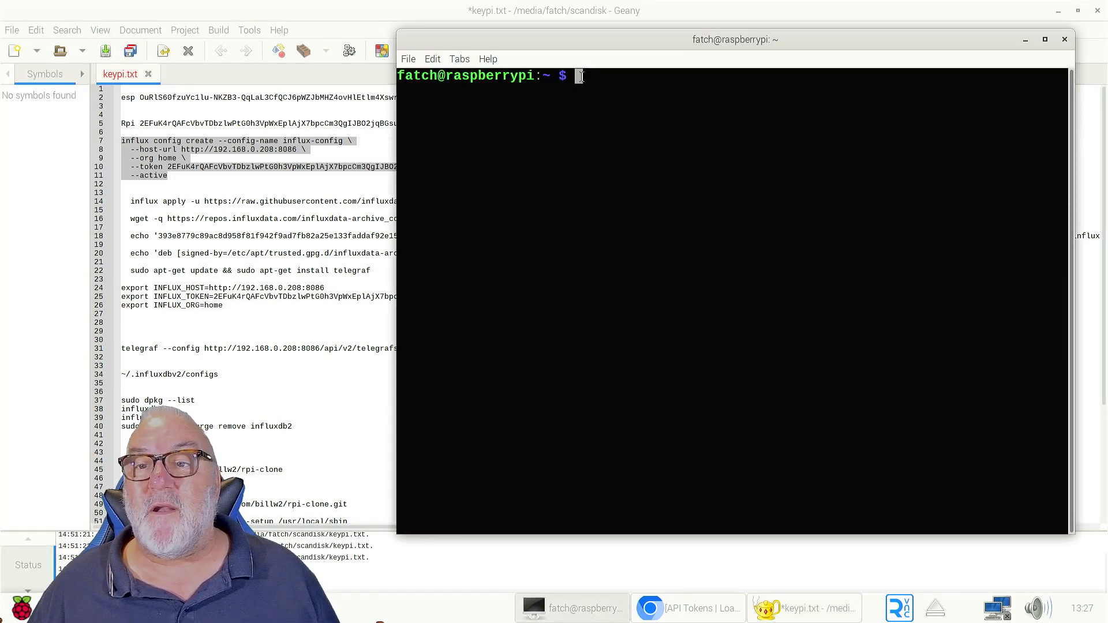
- Paste the influx config create command into LXTerminal and run it
right_click(579, 78)
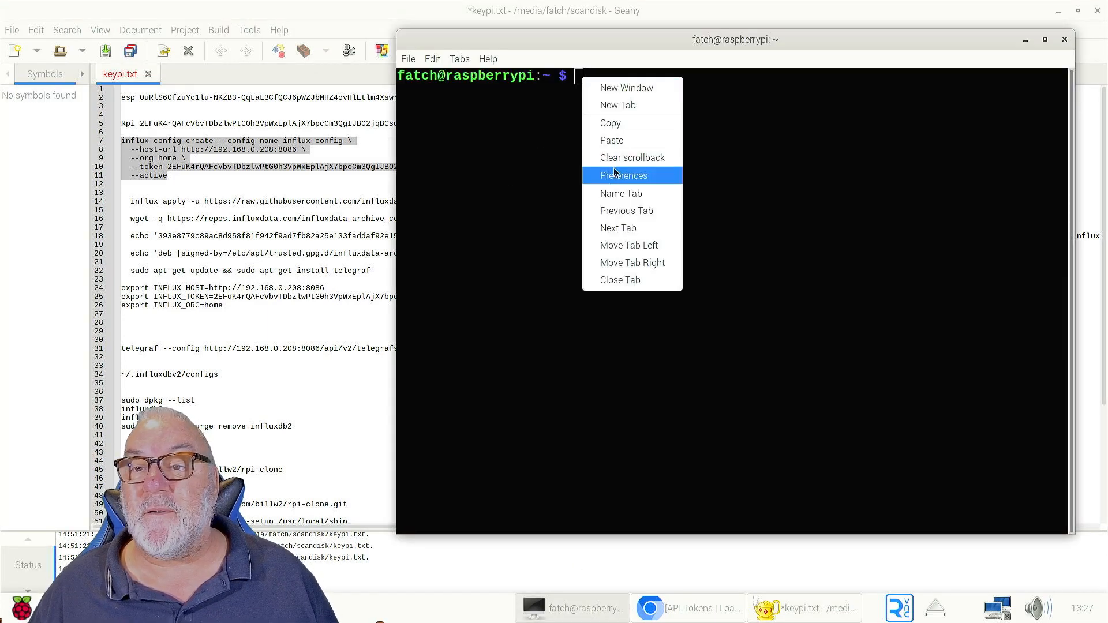
click(611, 140)
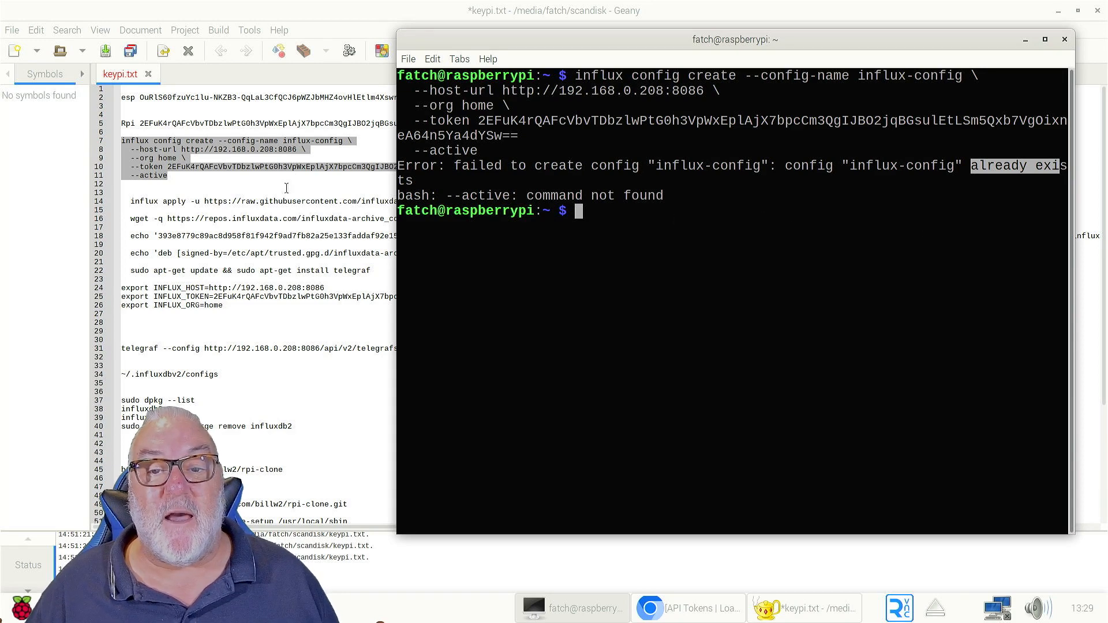
- Paste the raspberry-pi template's influx apply command from the notes into the terminal
click(803, 607)
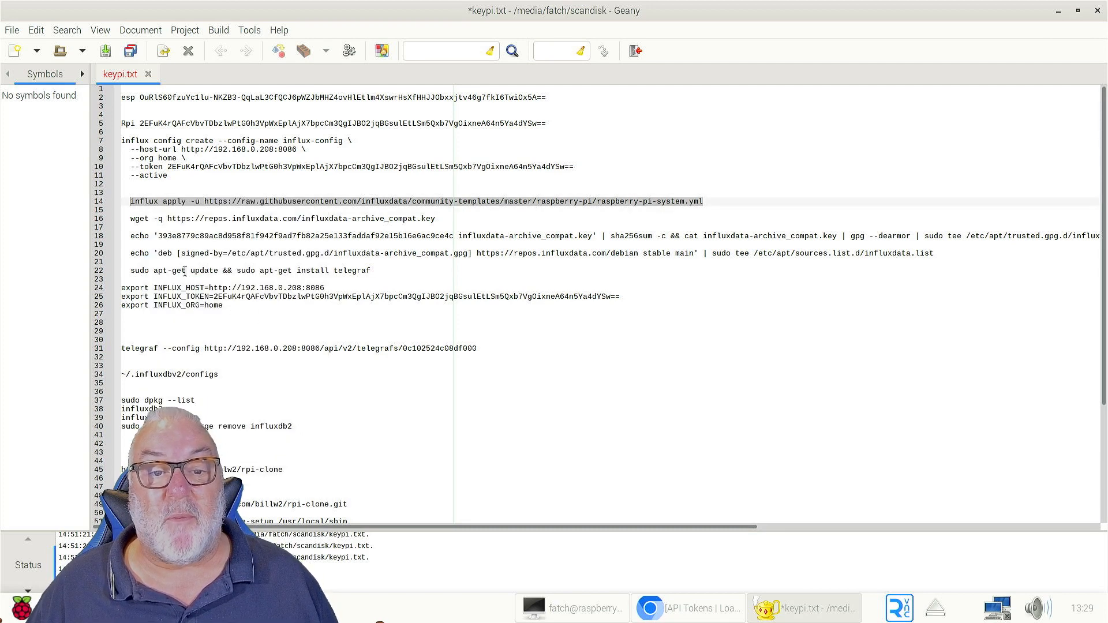
click(573, 608)
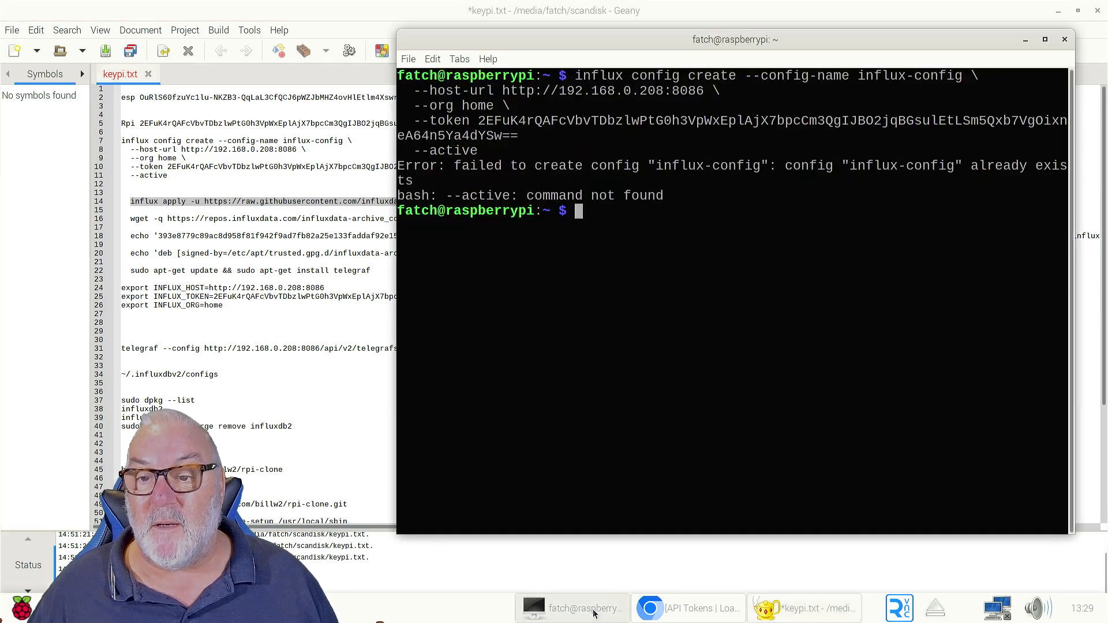
right_click(578, 210)
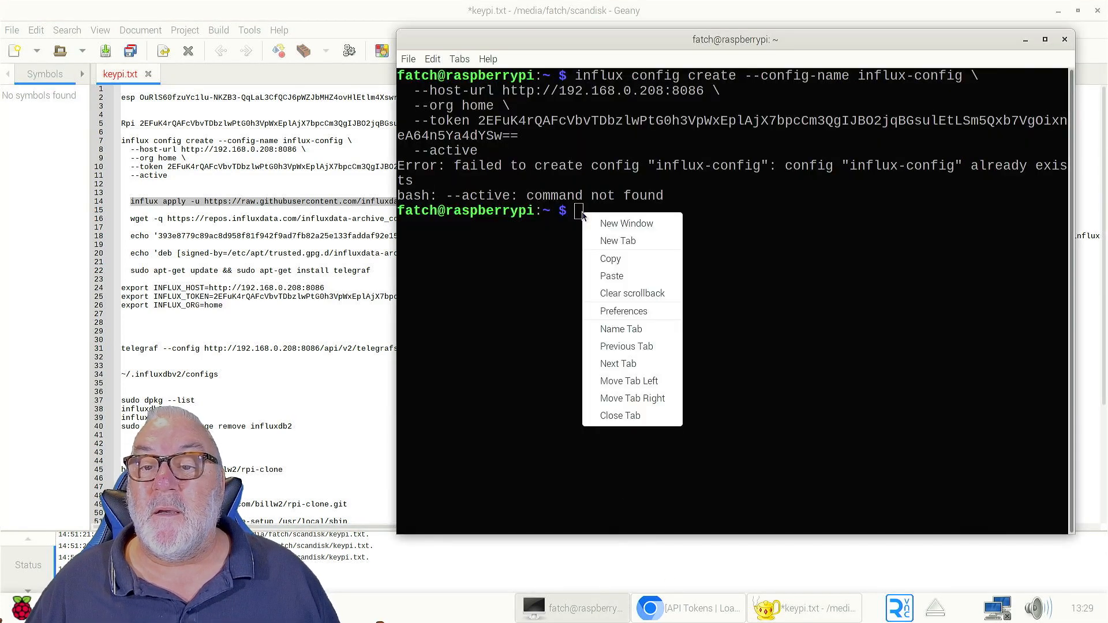
click(610, 276)
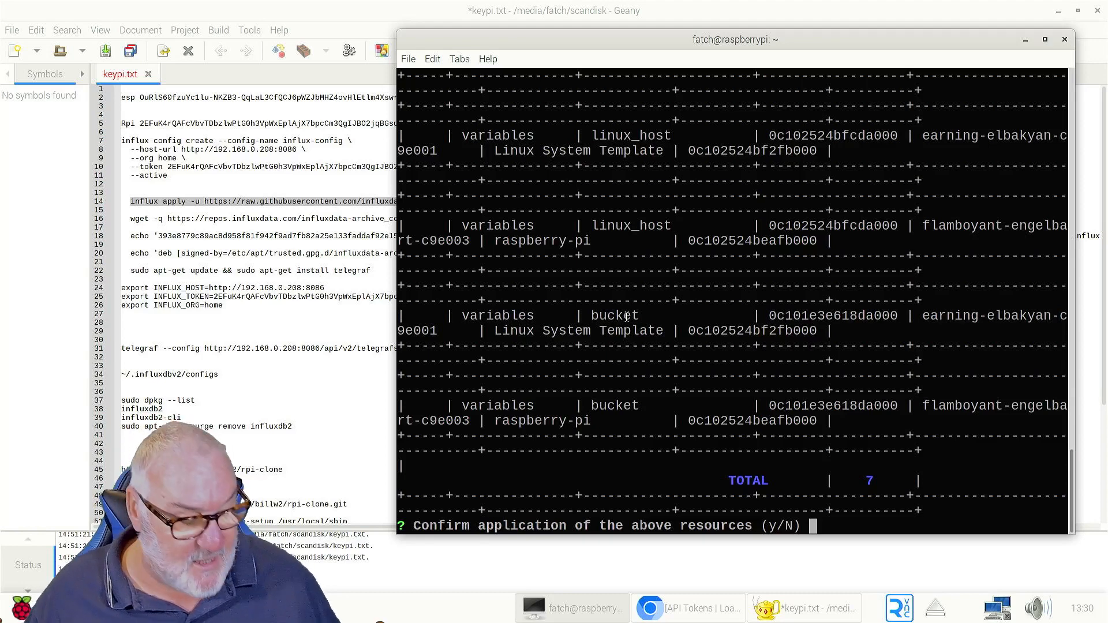
- Answer 'y' to confirm applying the seven template resources
text(y)
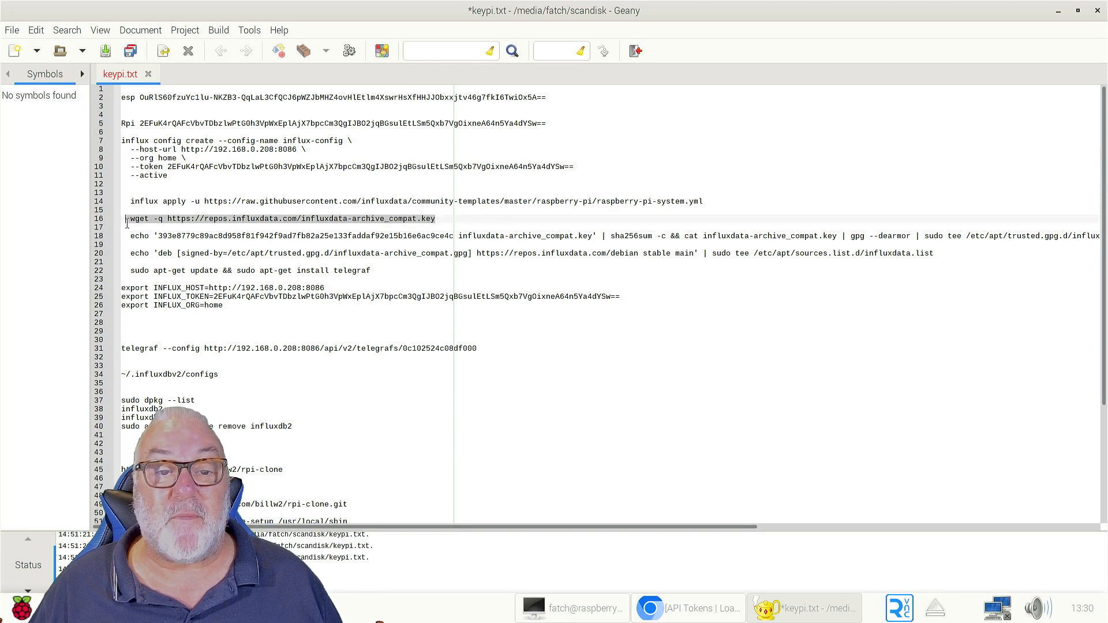
- Copy the wget archive-key line into the terminal, run it, and type clear
right_click(152, 221)
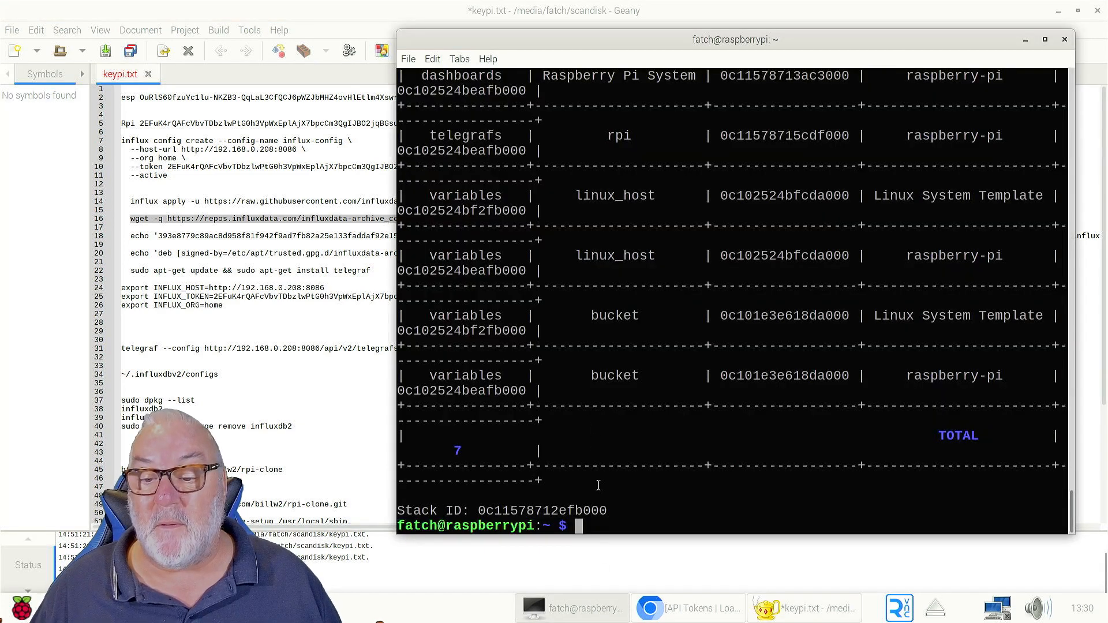
right_click(585, 525)
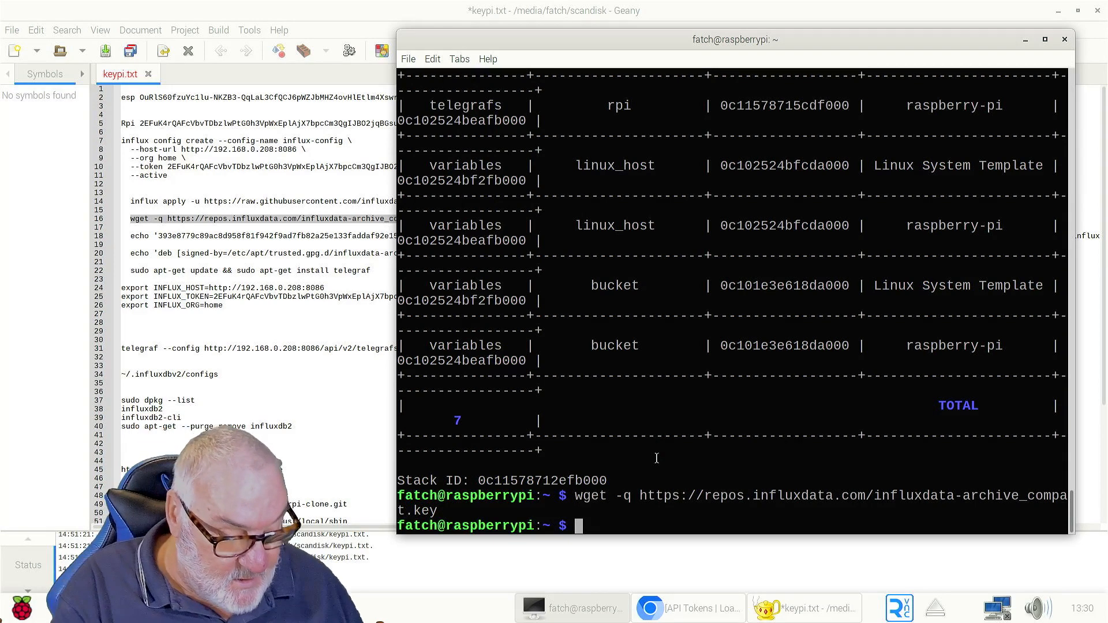
text(clear)
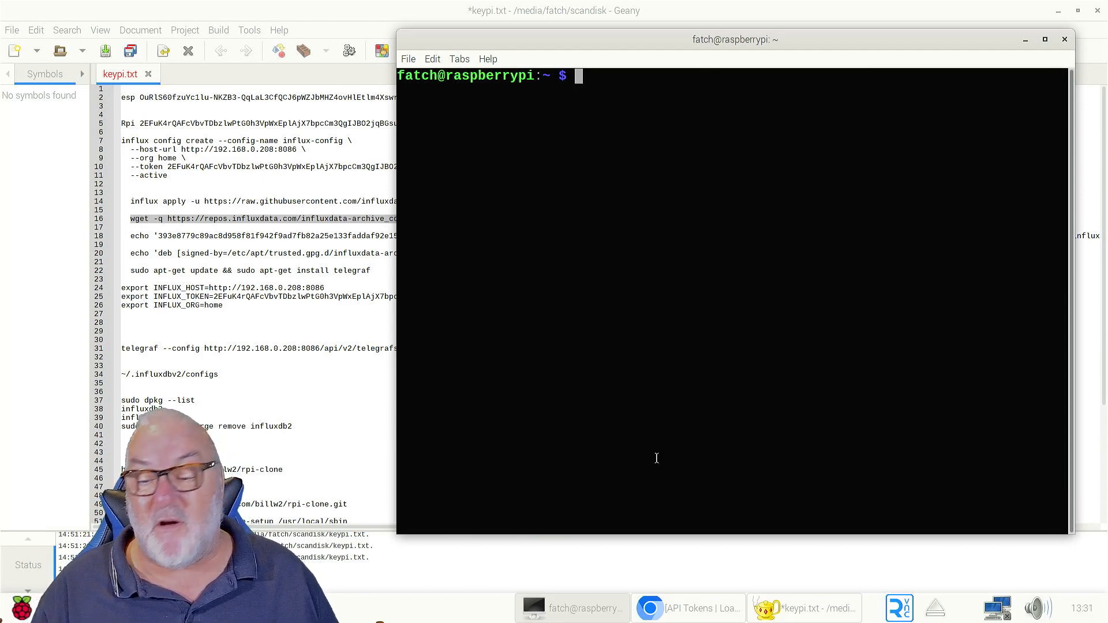
- Paste the echo sha256sum key-check command at the prompt and move the terminal left
click(803, 608)
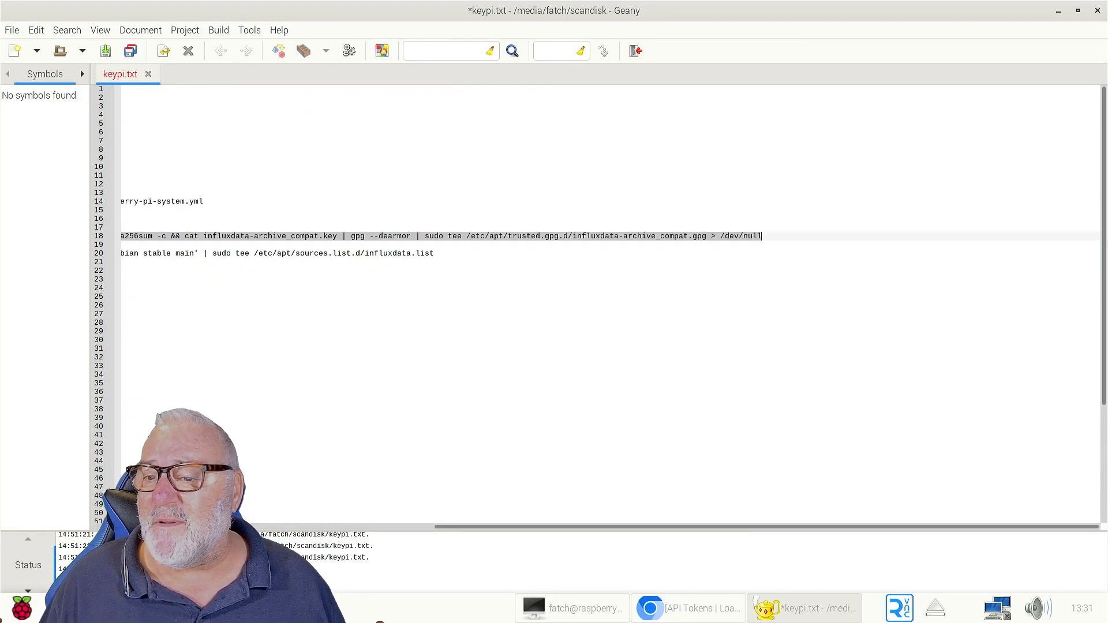
right_click(673, 239)
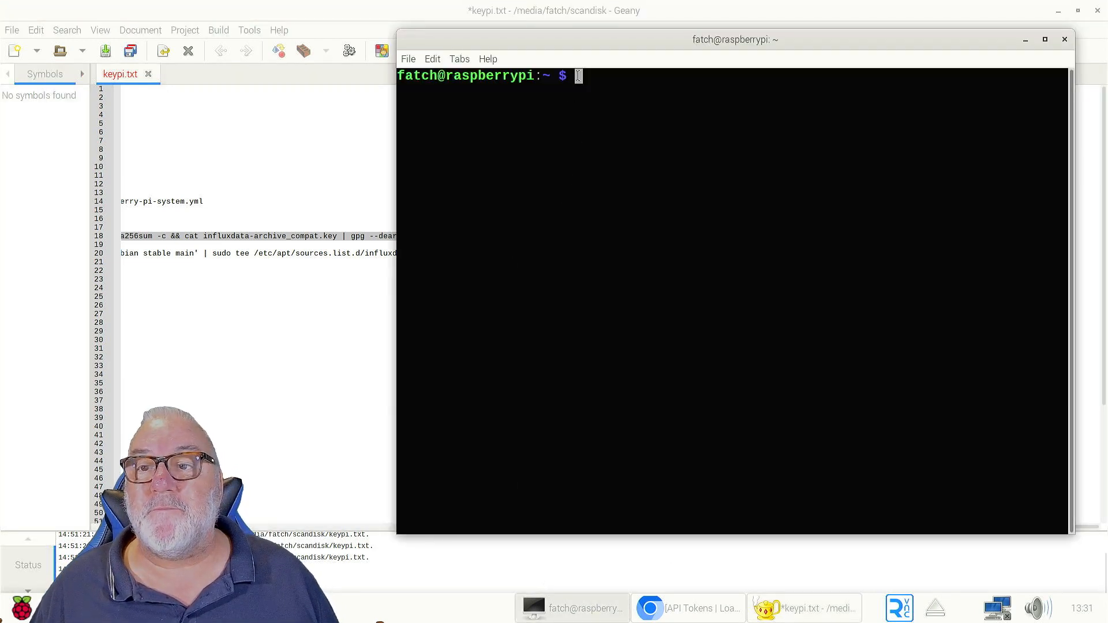
text(echo '393e8779c89ac8d958f81f942f9ad7fb82a25e133faddaf92e15b16e6ac9ce4c influxdata-archive_compat.key' | sha256sum -c && cat influxdata-archive_compat.key | gpg --dearmor | sudo tee /etc)
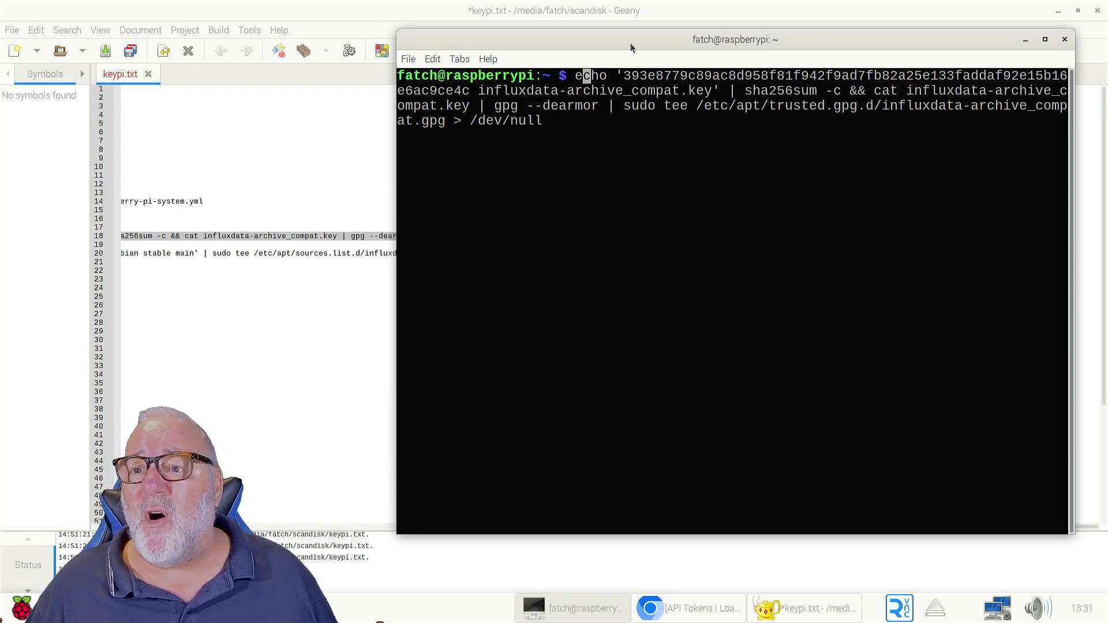
drag(733, 40, 662, 40)
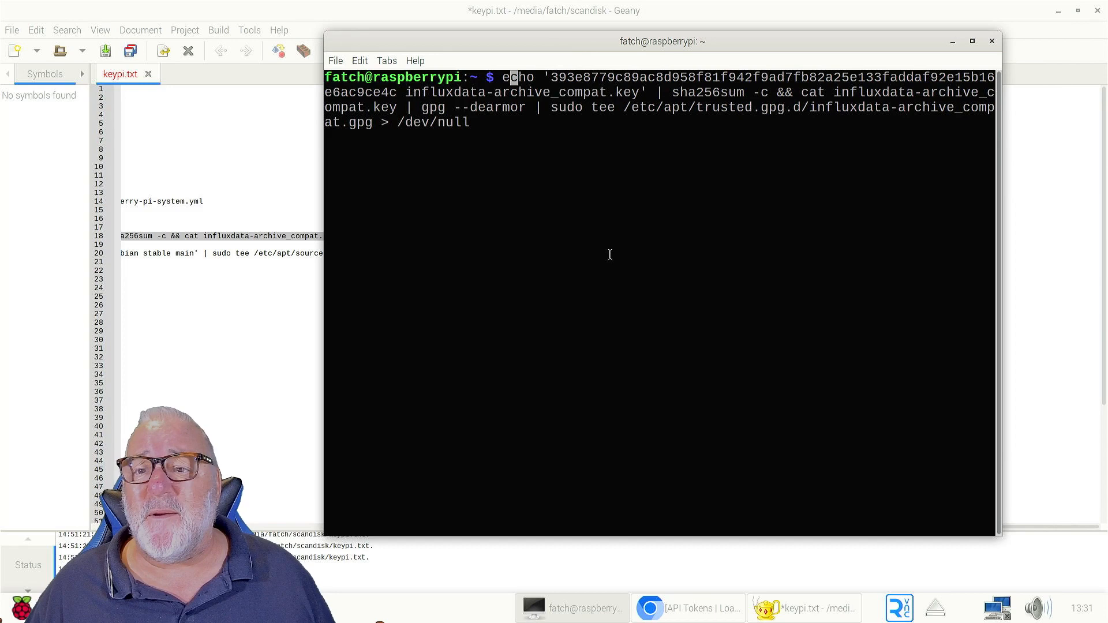
mouse_move(658, 312)
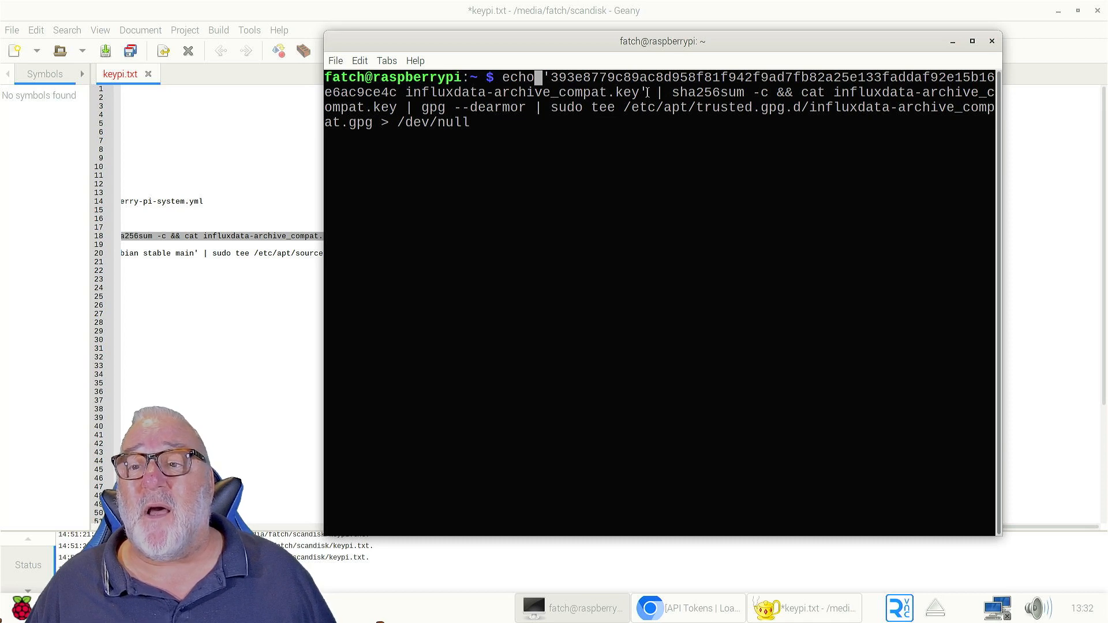
mouse_move(543, 76)
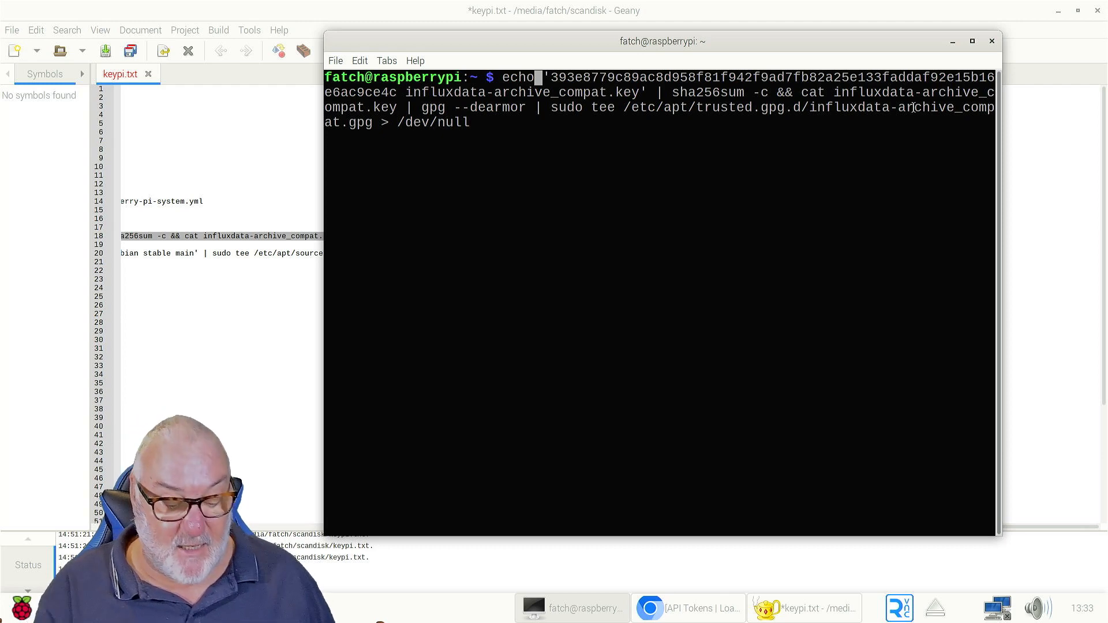
- Run the pasted command, confirming influxdata-archive_compat.key: OK
key(Return)
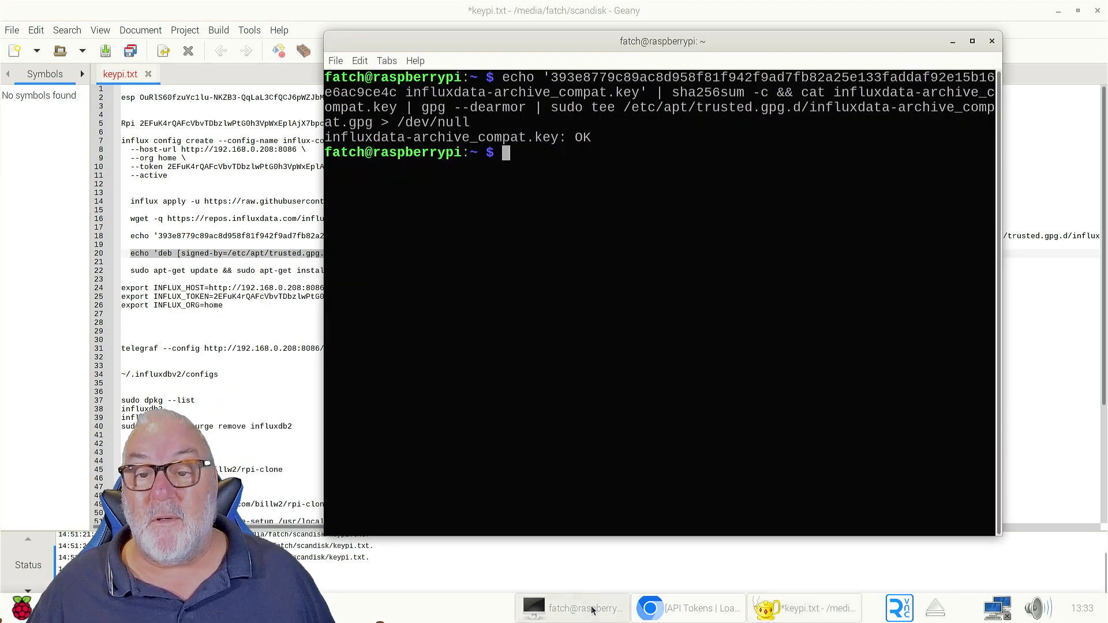
- Paste the echo 'deb [signed-by=…]' repository command at the terminal prompt
right_click(505, 152)
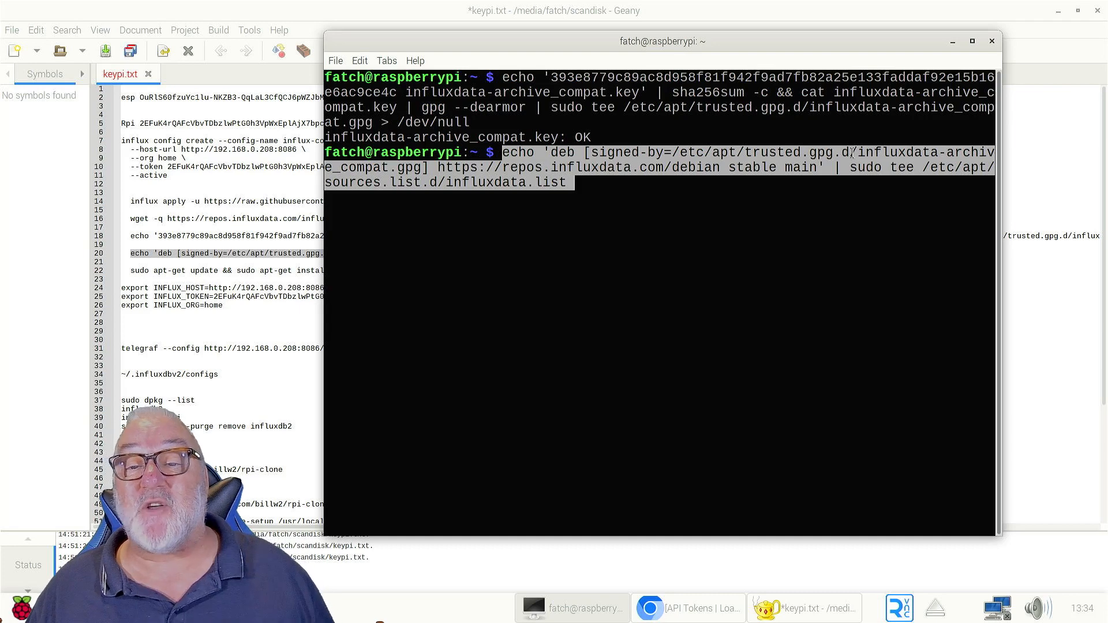
mouse_move(579, 283)
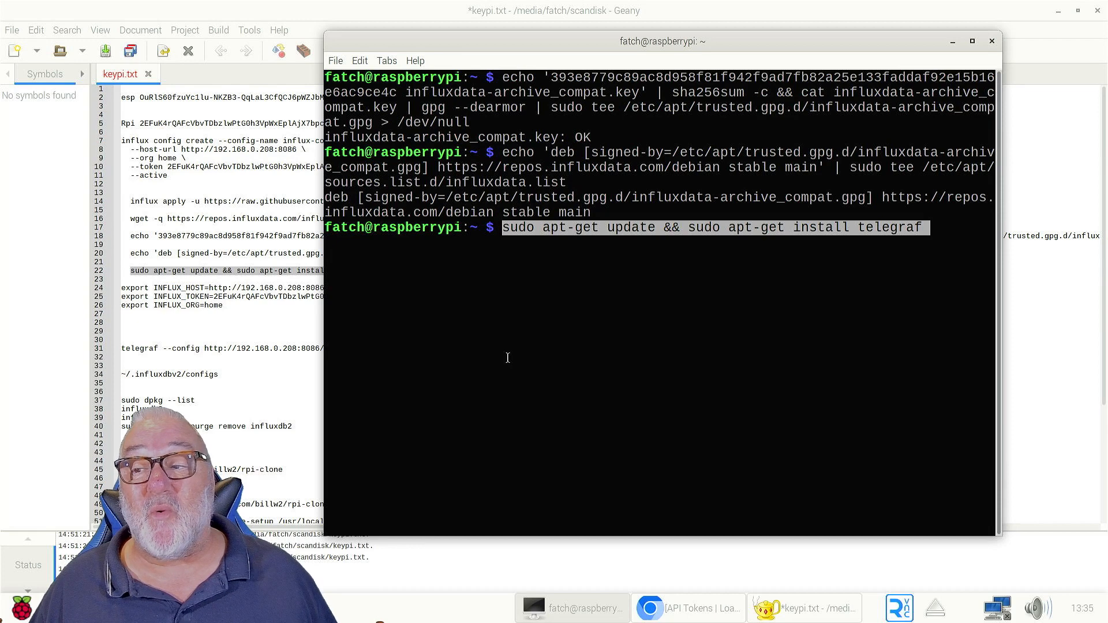
- Run the apt-get update and telegraf install command in LXTerminal
key(Return)
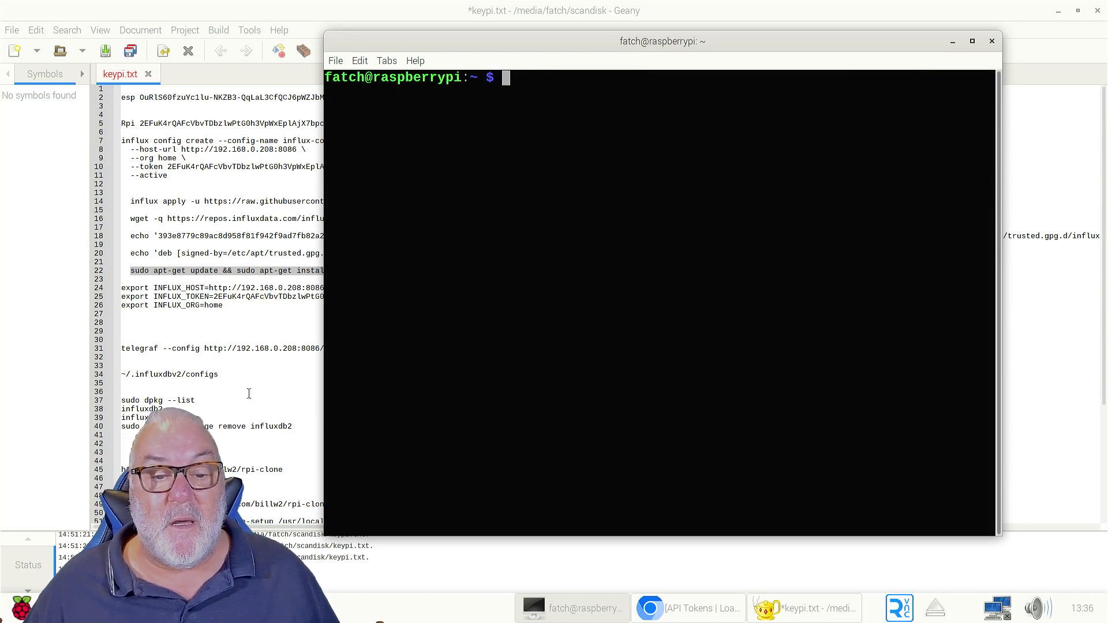
- Select and copy the INFLUX_HOST, INFLUX_TOKEN and INFLUX_ORG export lines (24–26) in Geany
click(802, 608)
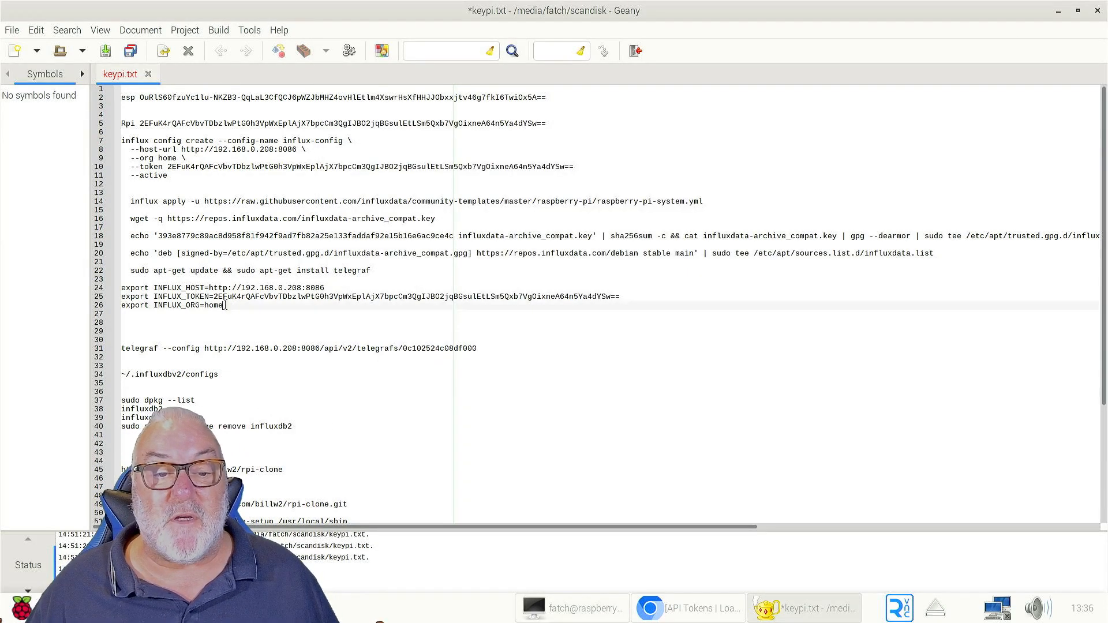
drag(121, 287, 223, 305)
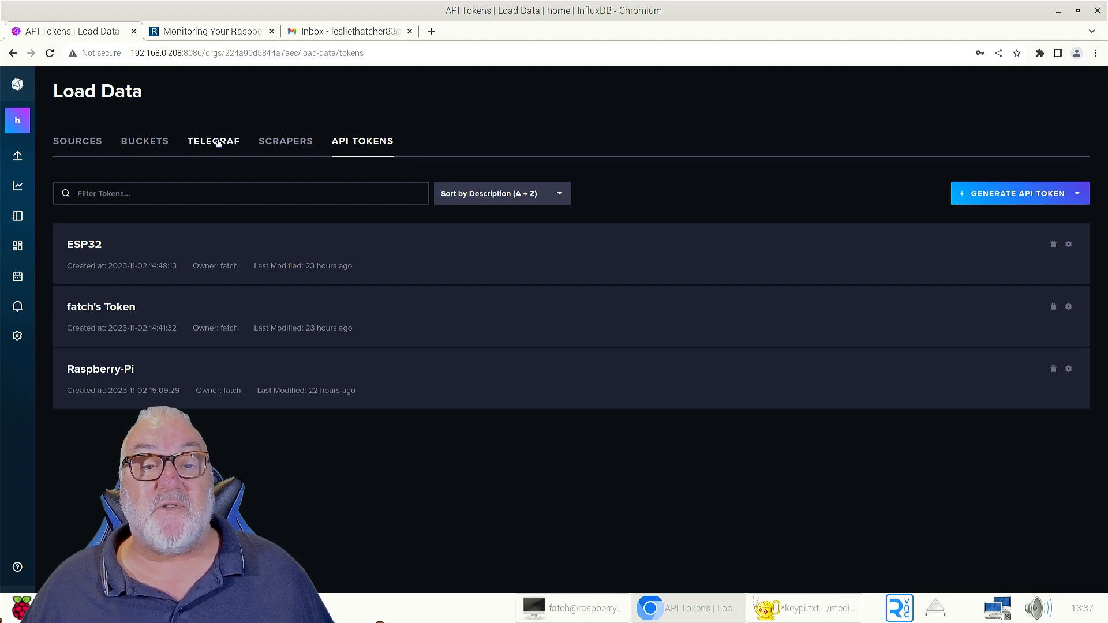
- Show the Telegraf tab on Load Data, listing the rpi configuration
click(214, 141)
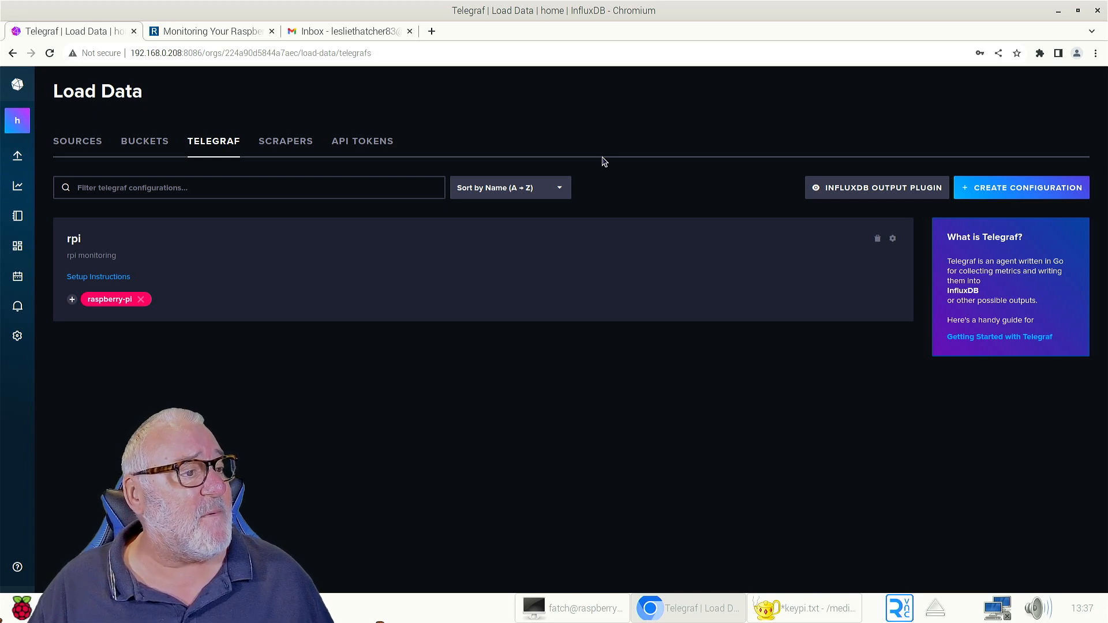
mouse_move(194, 262)
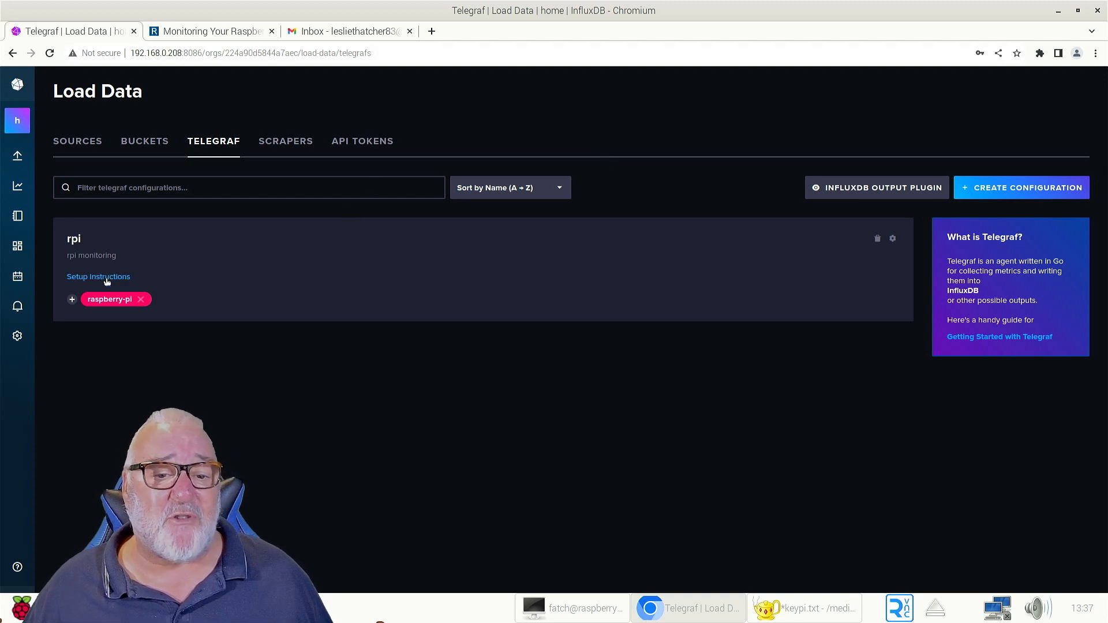
- Open the rpi setup instructions and select the telegraf --config start command
click(98, 276)
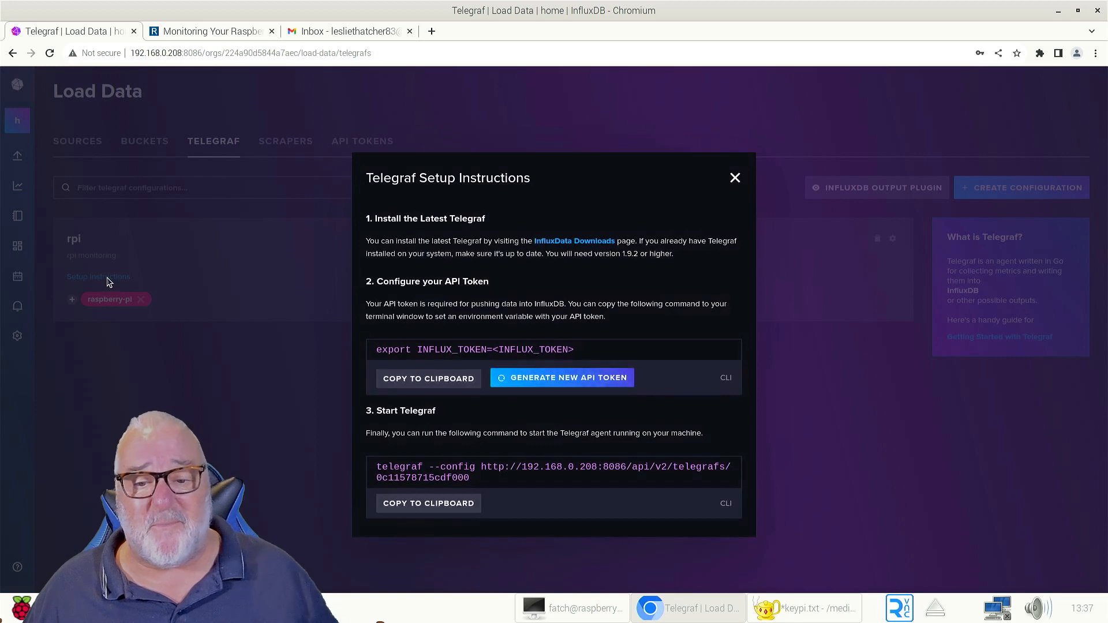
mouse_move(473, 453)
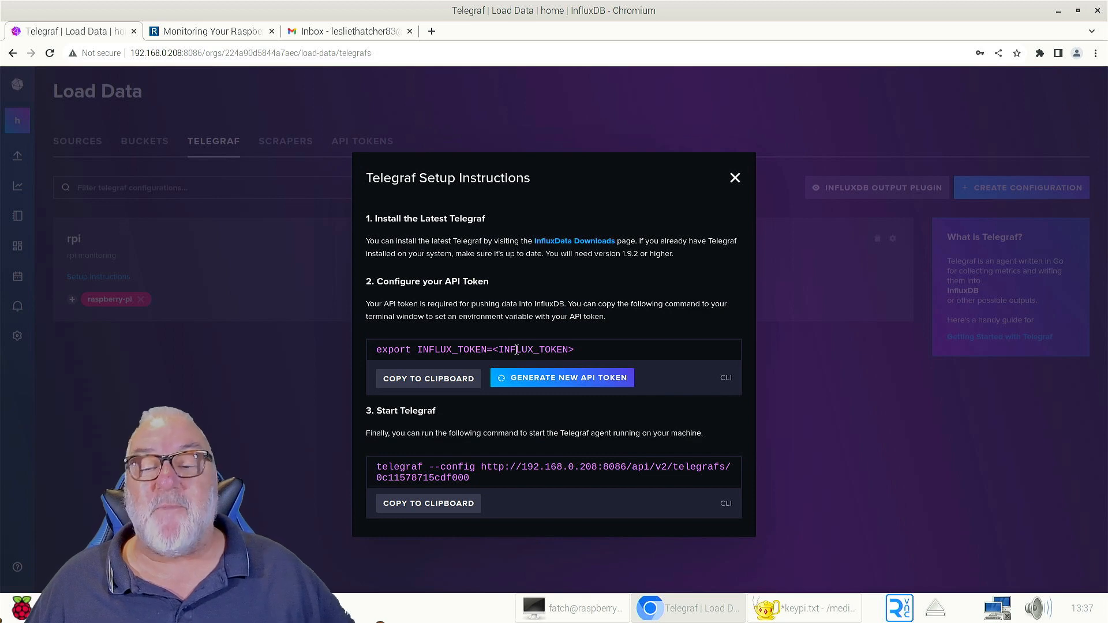
mouse_move(477, 485)
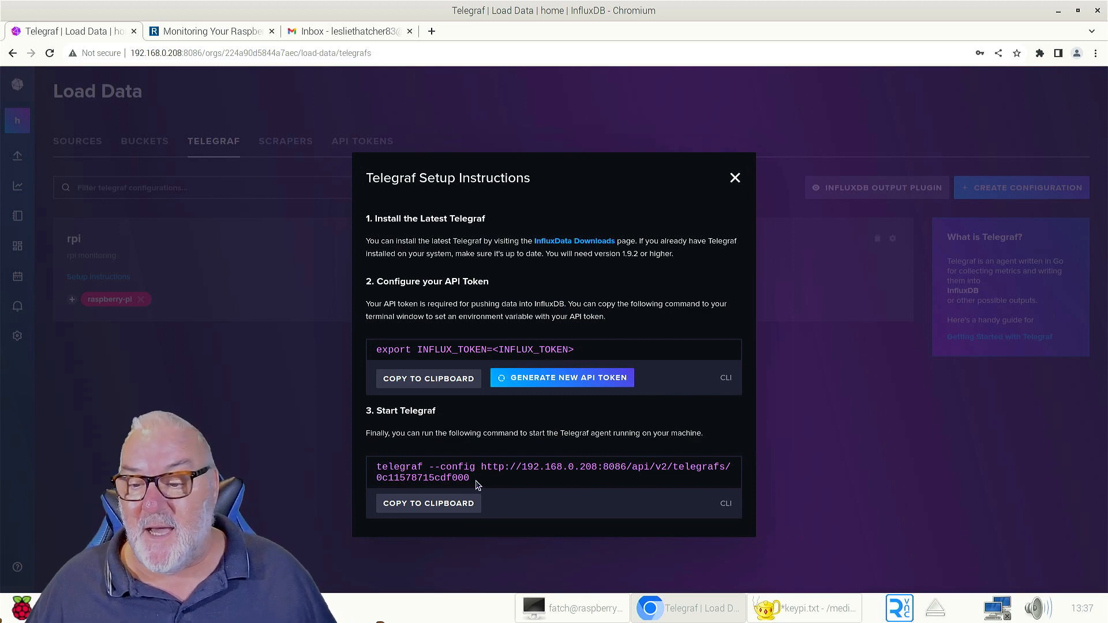
drag(378, 466, 469, 478)
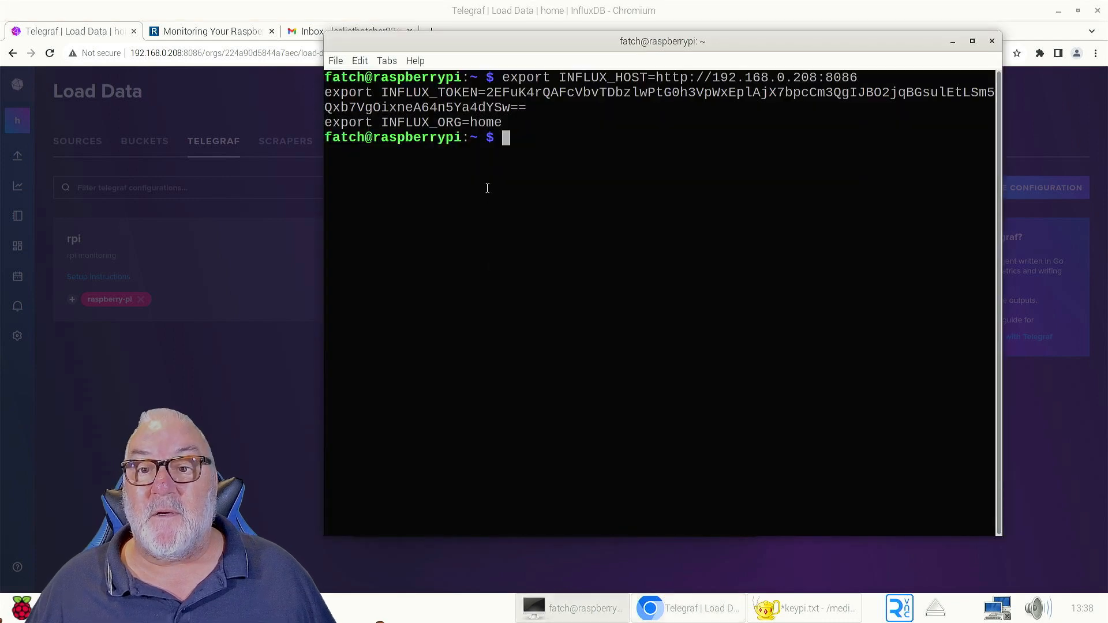
- Paste the telegraf --config command into the terminal to start Telegraf
right_click(501, 138)
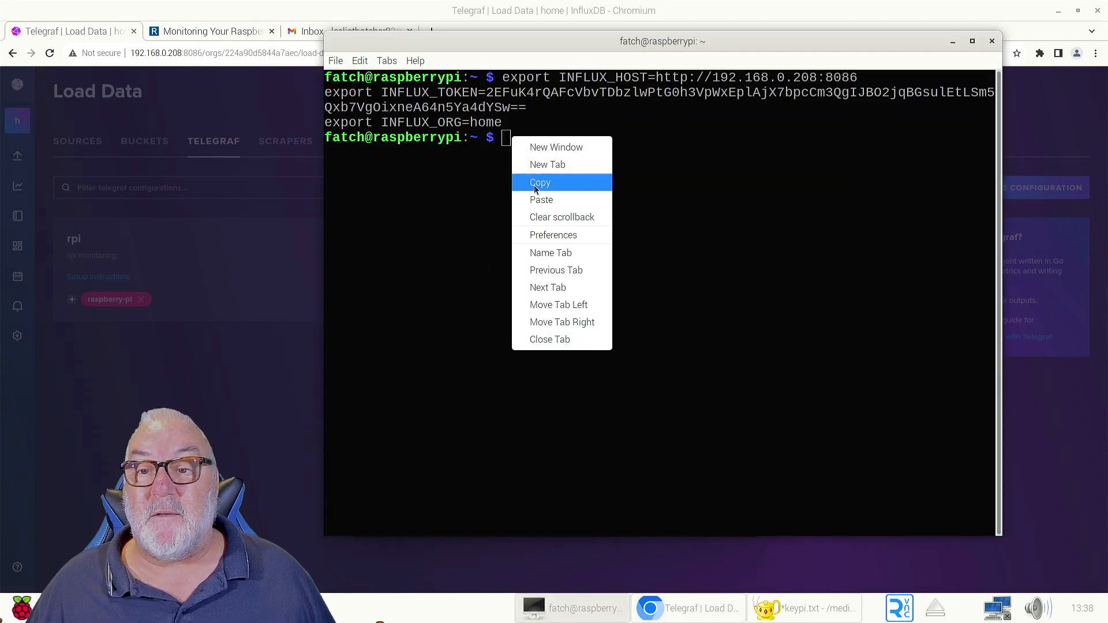
click(541, 199)
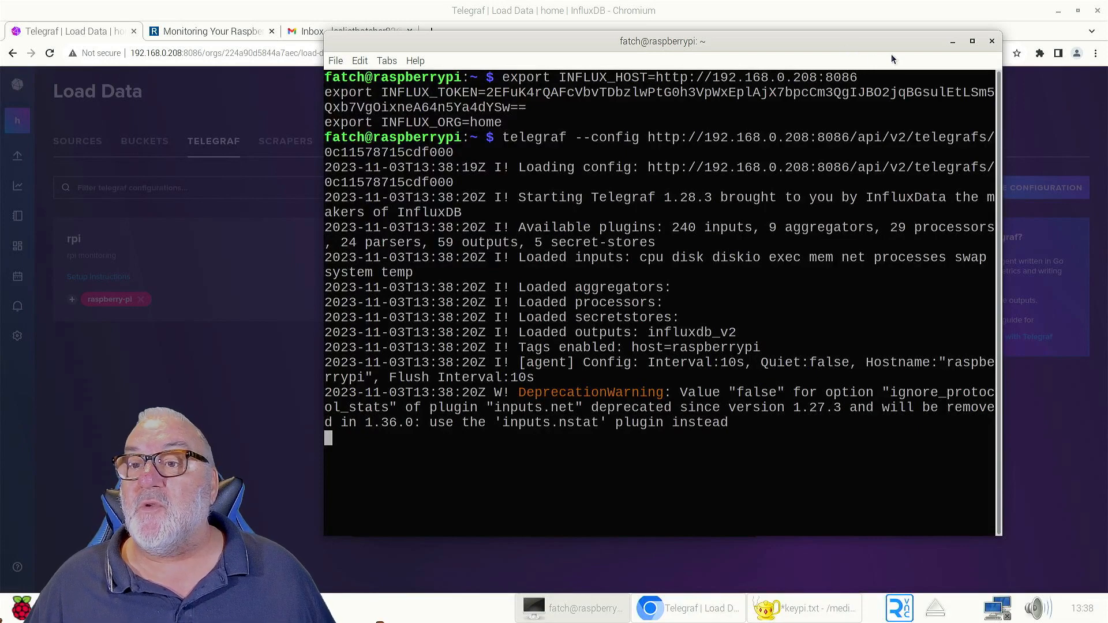
mouse_move(885, 47)
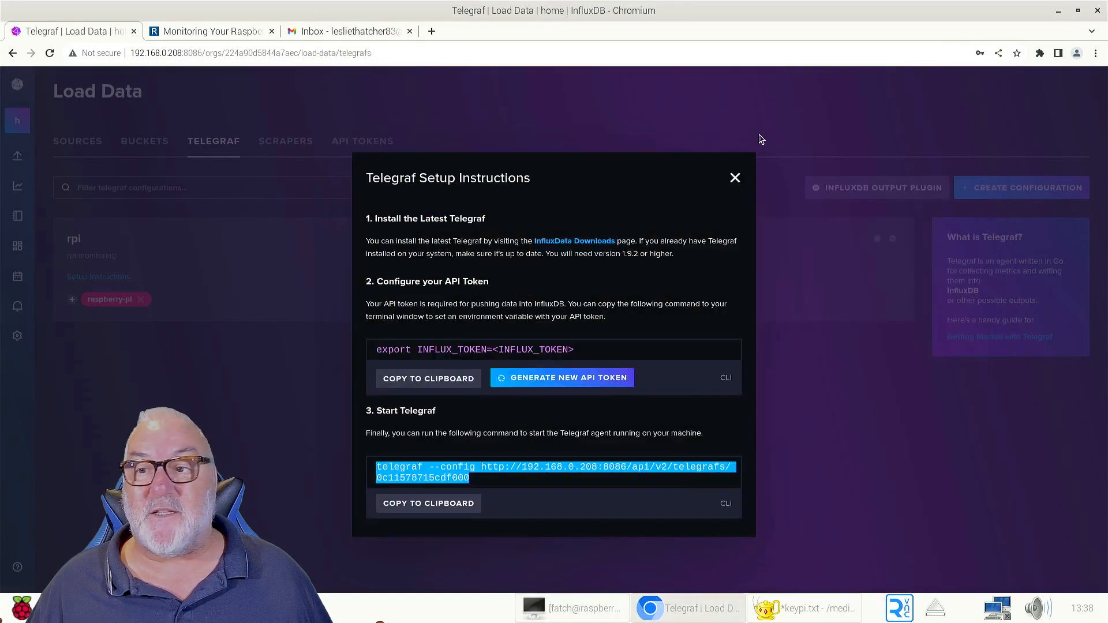
mouse_move(734, 177)
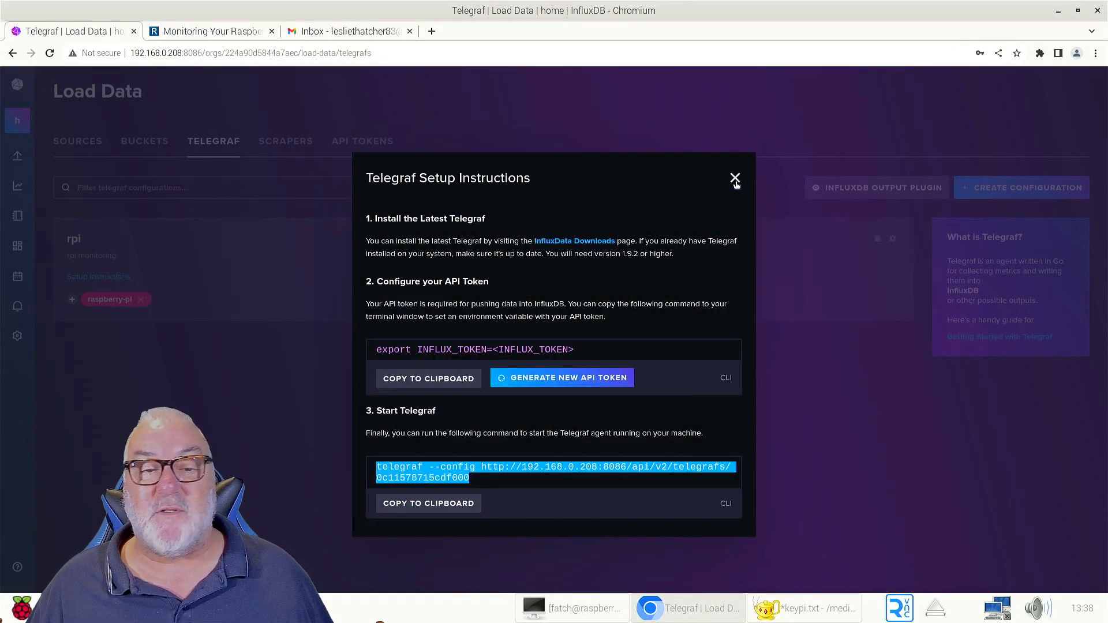
- Close the setup instructions and open the Raspberry Pi System dashboard from Dashboards
click(734, 179)
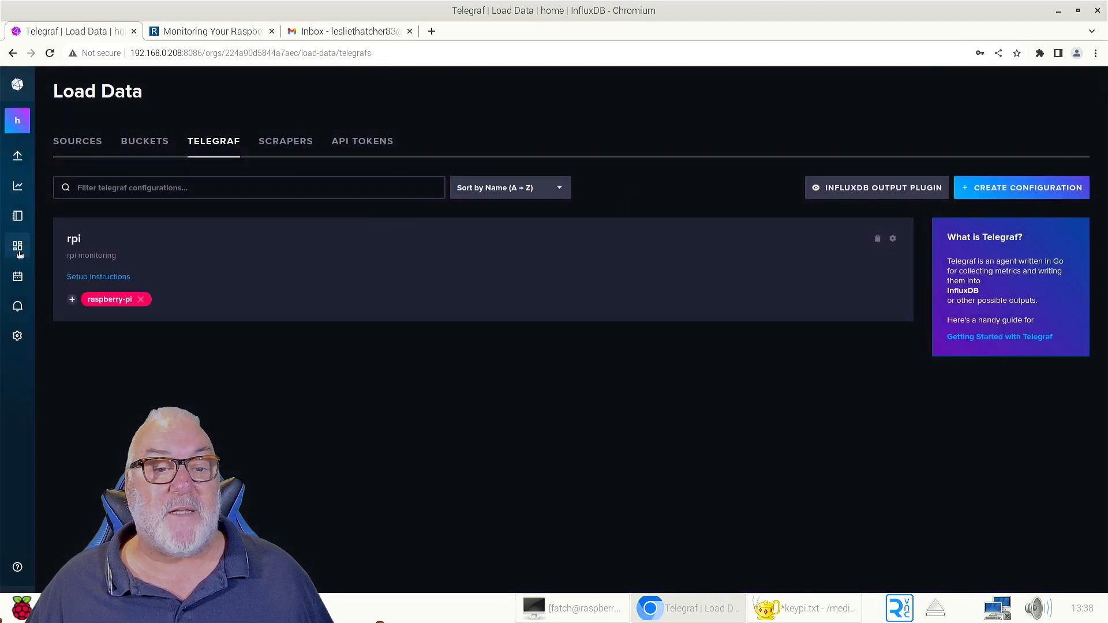
click(17, 245)
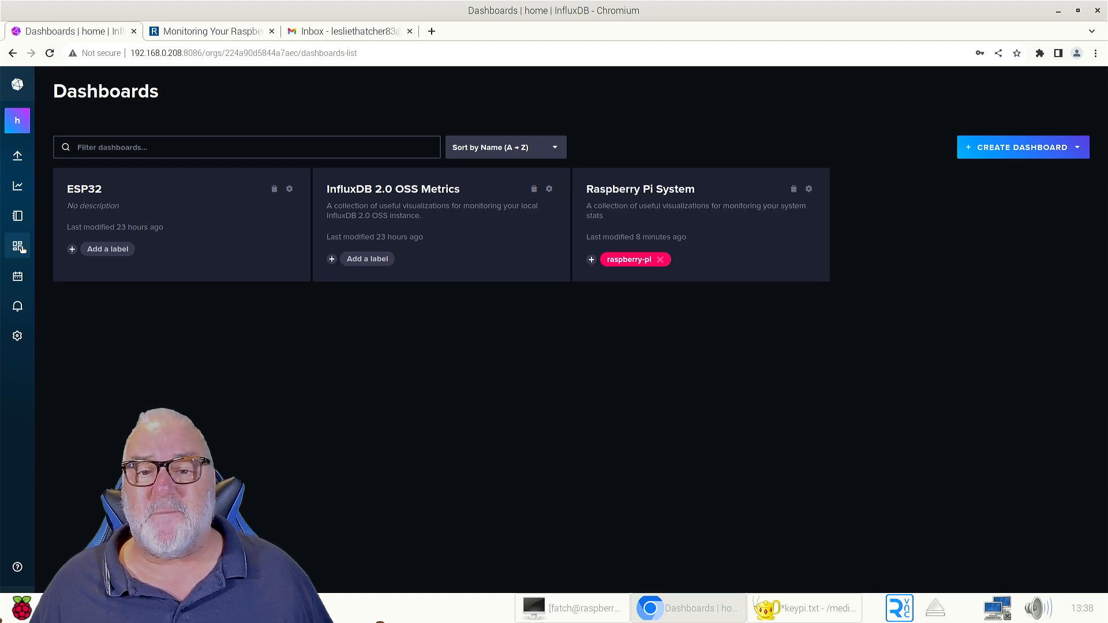
mouse_move(577, 300)
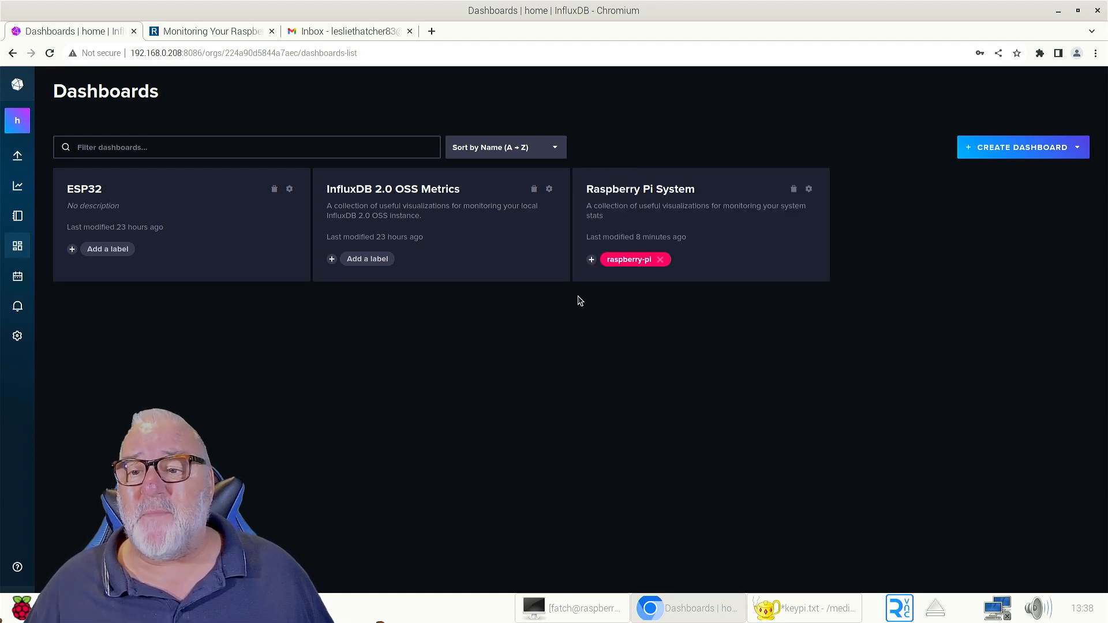
mouse_move(733, 264)
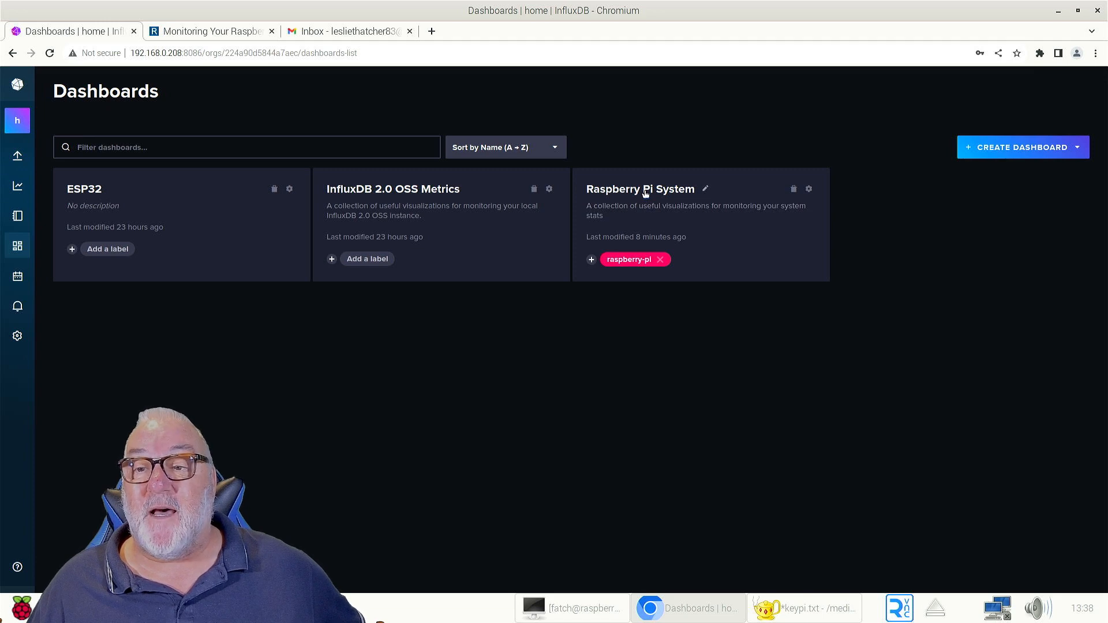
click(639, 188)
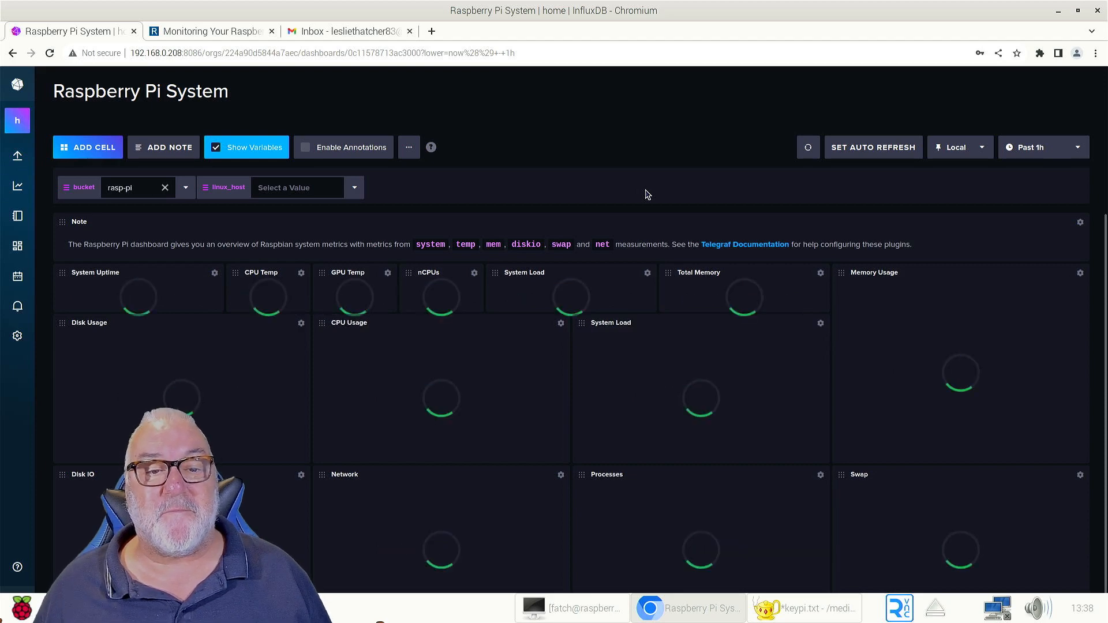
- Set the linux_host variable to raspberrypi so the panels show live data
click(296, 187)
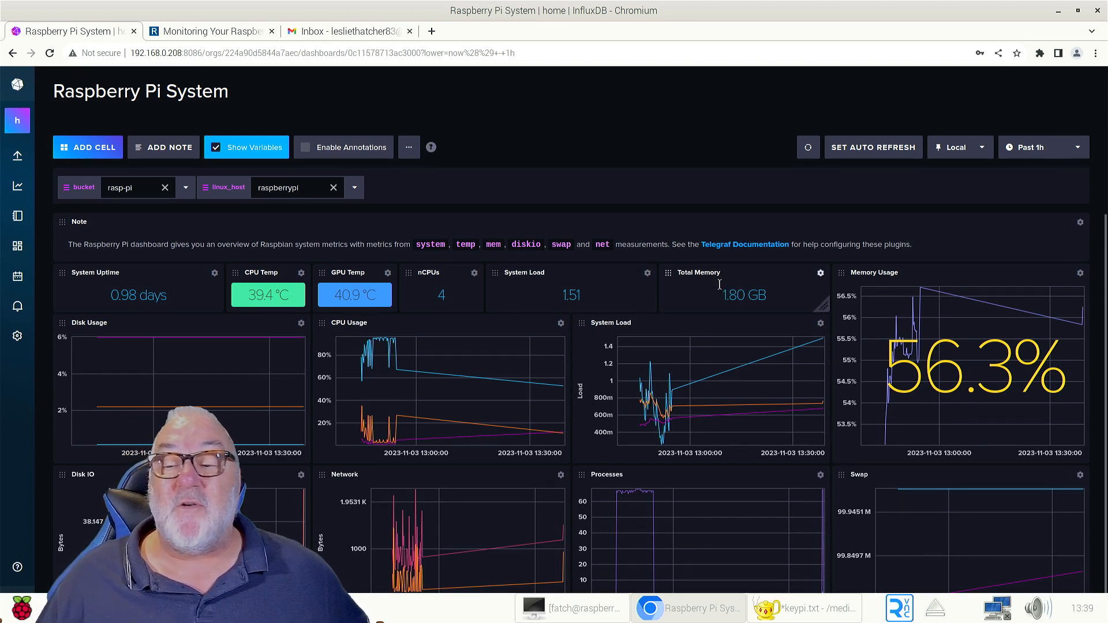
mouse_move(671, 193)
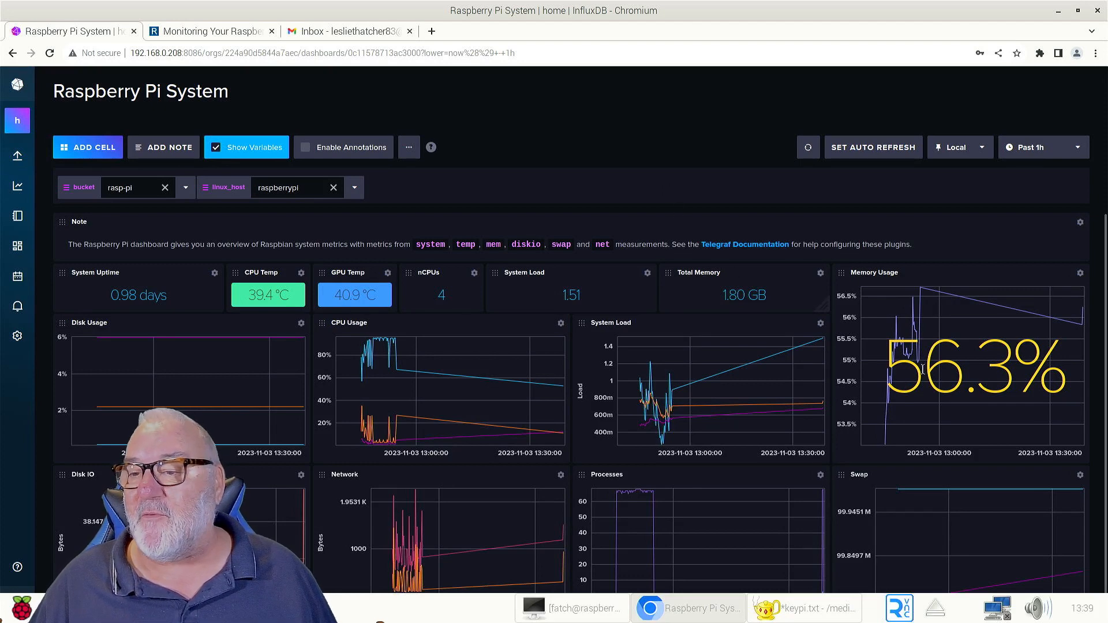
mouse_move(925, 374)
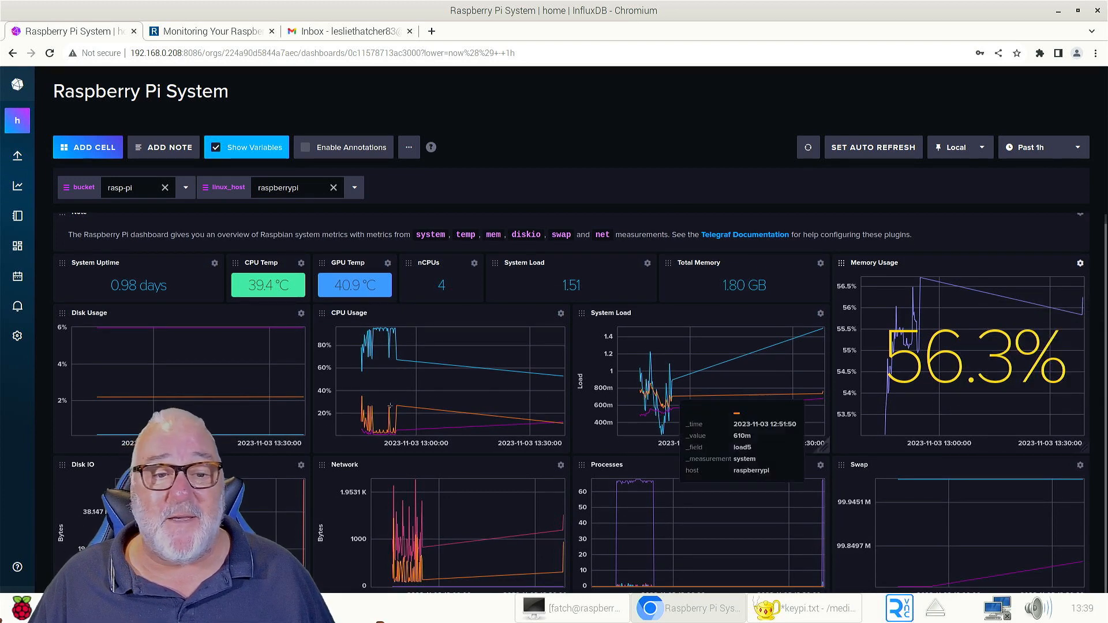
mouse_move(427, 382)
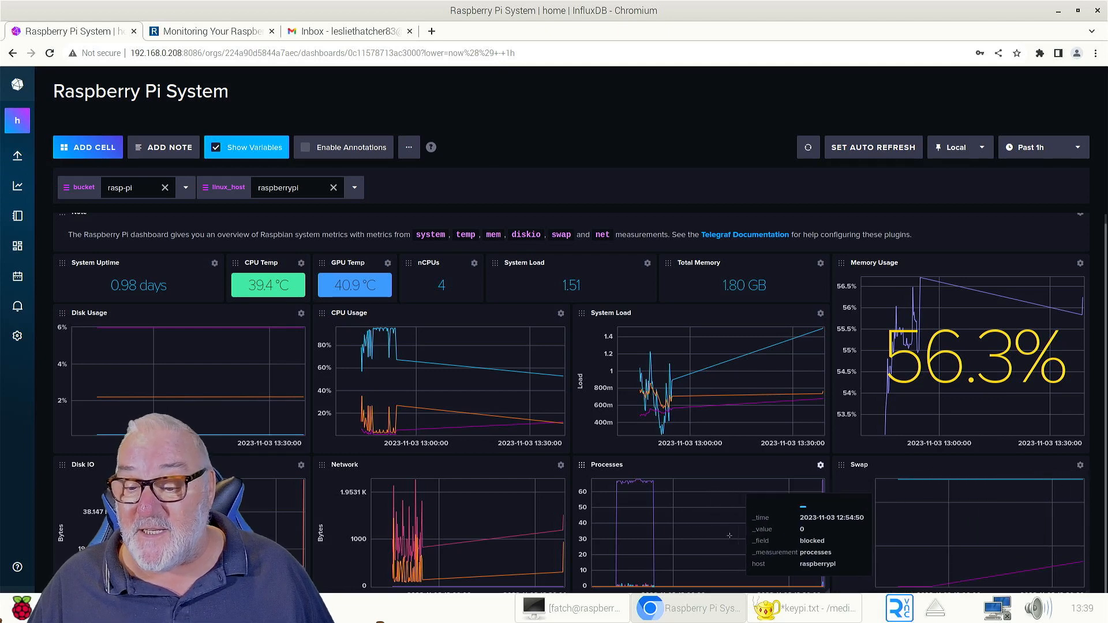
mouse_move(481, 516)
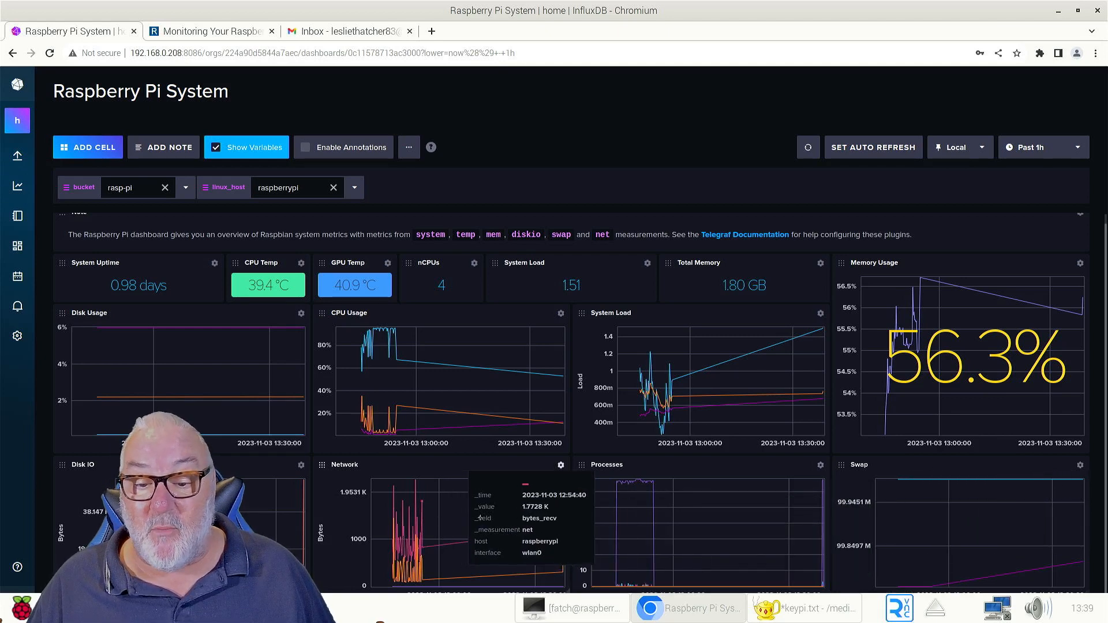
mouse_move(571, 531)
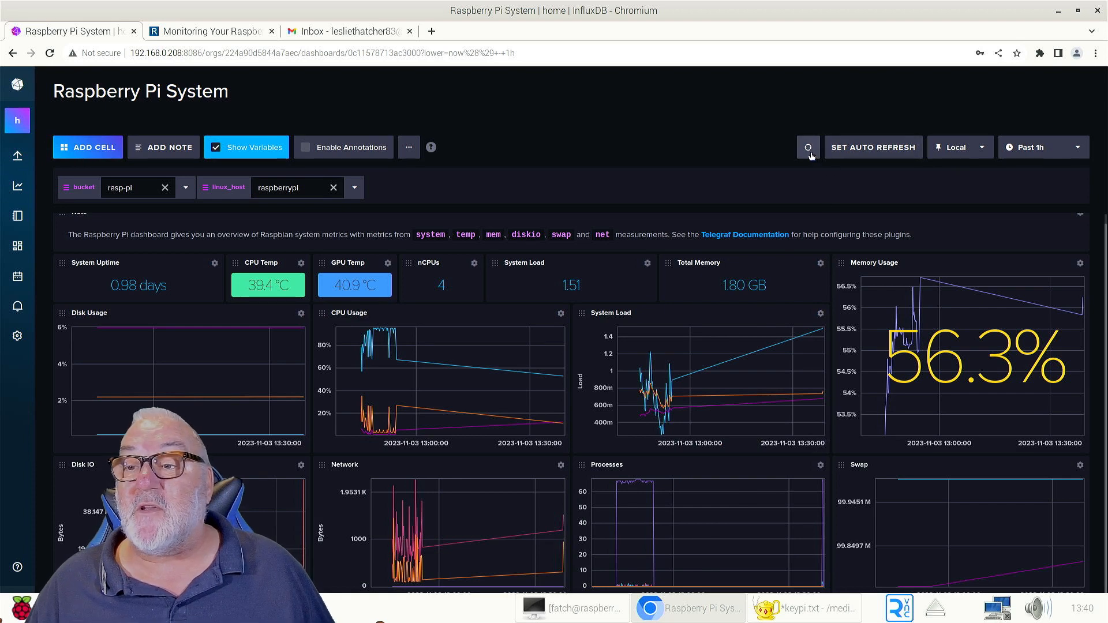
- Refresh the dashboard, then enable auto refresh with a 60s interval
click(808, 147)
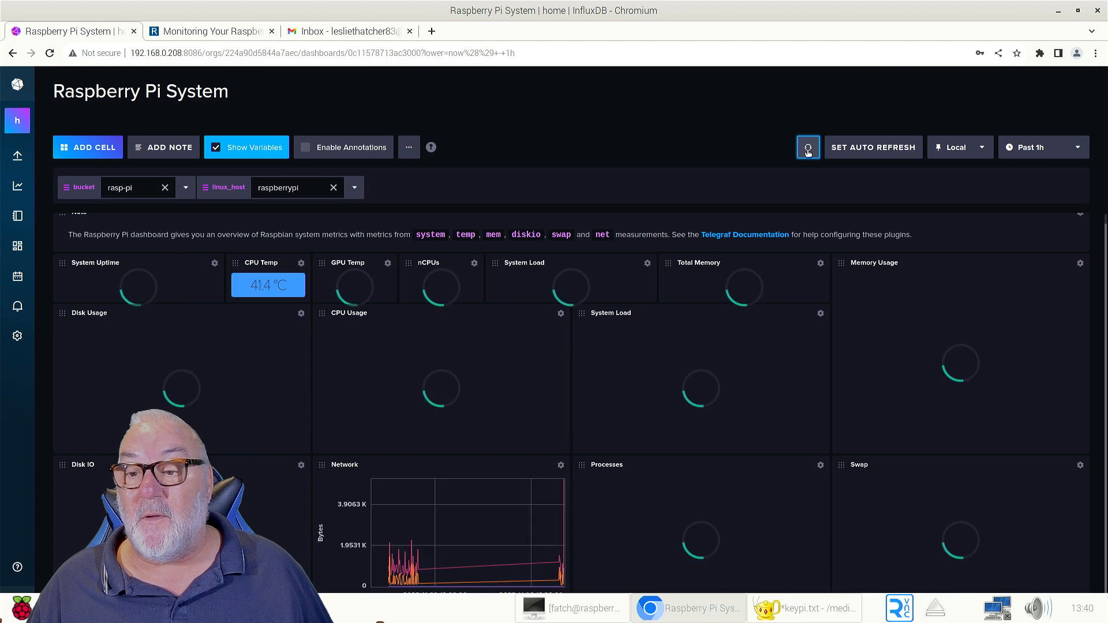
click(807, 147)
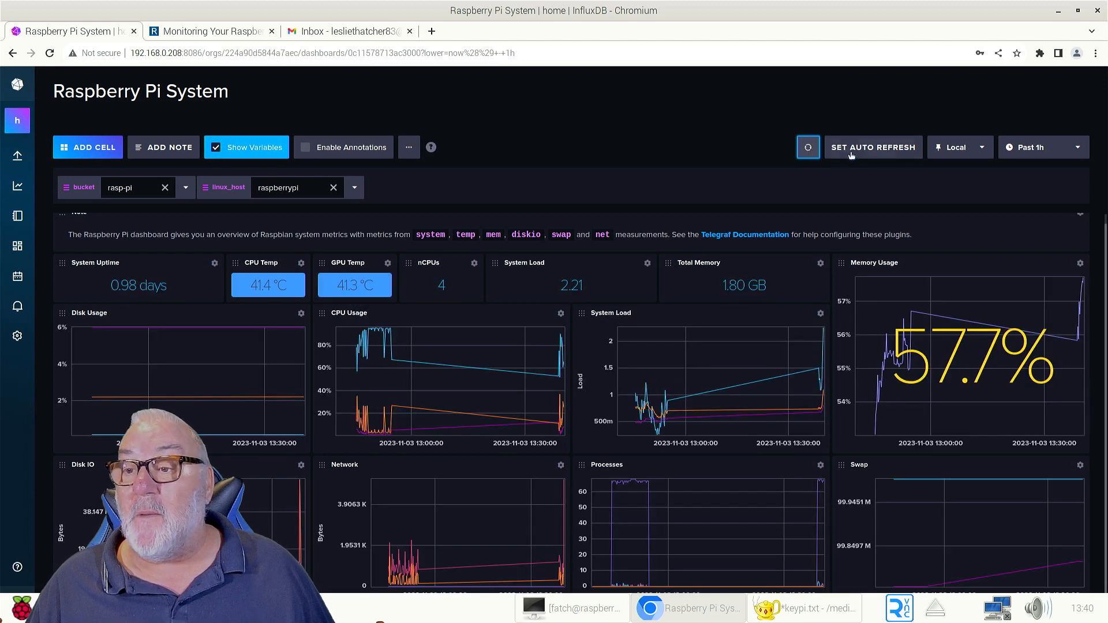
click(873, 147)
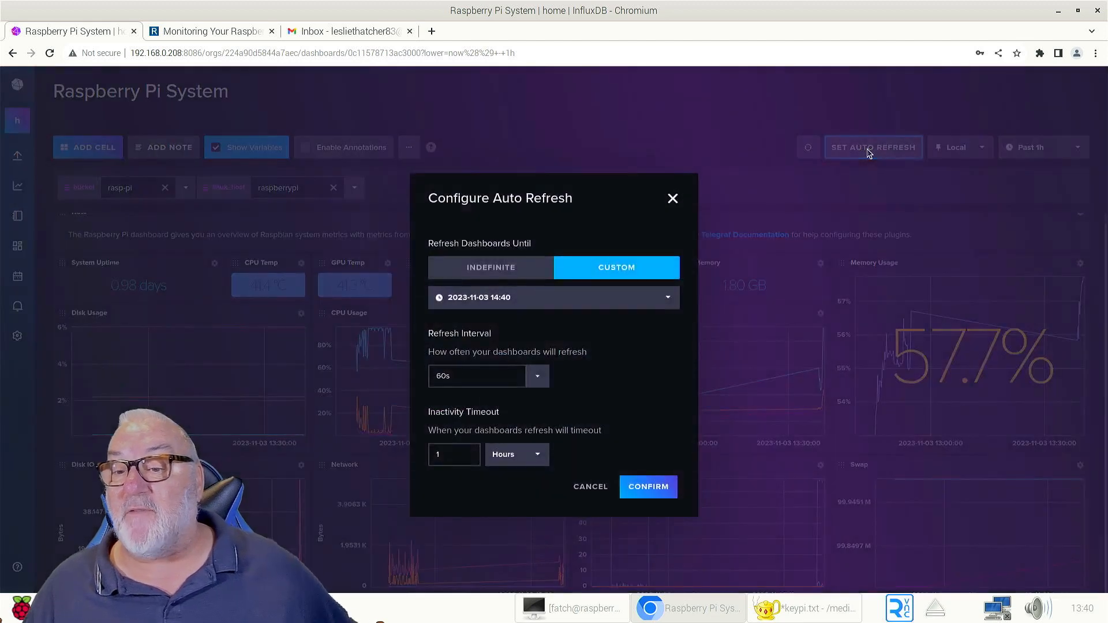
click(477, 375)
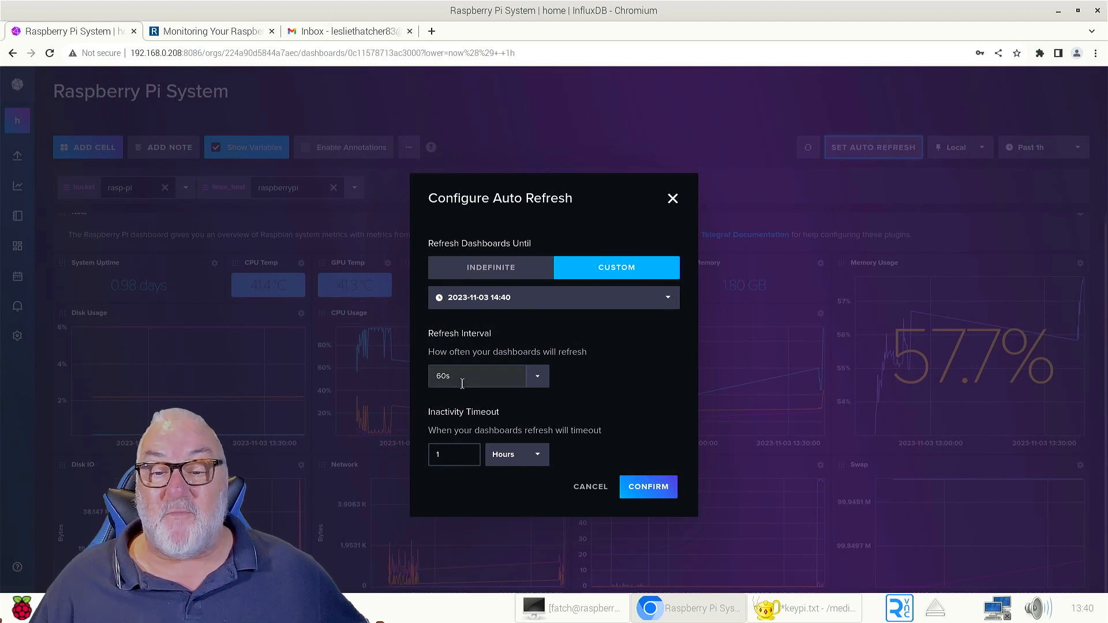
click(536, 375)
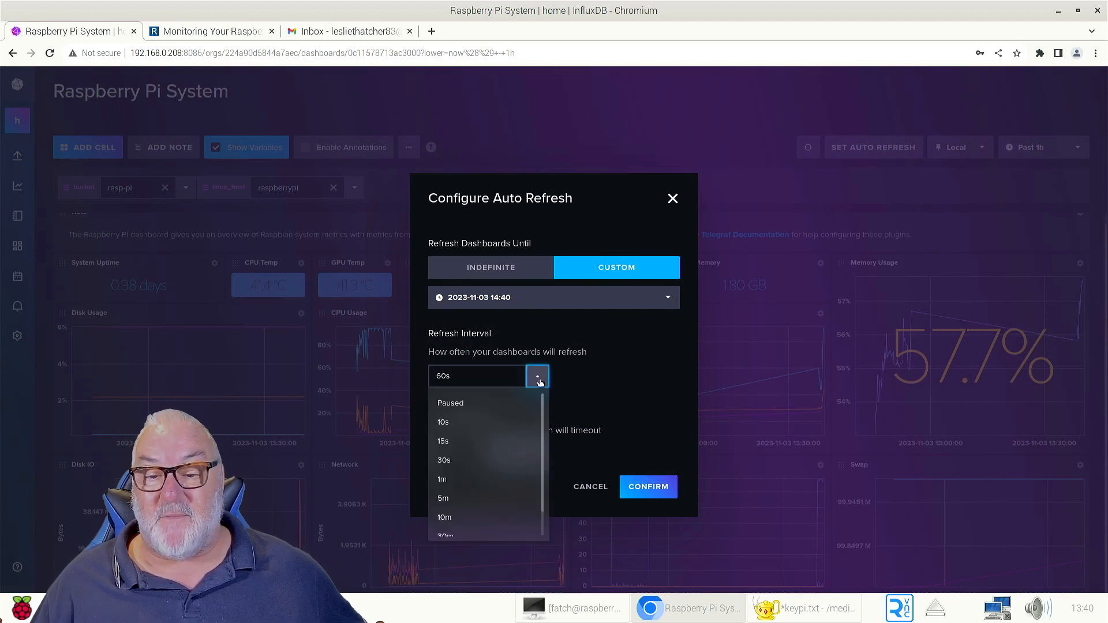
mouse_move(506, 516)
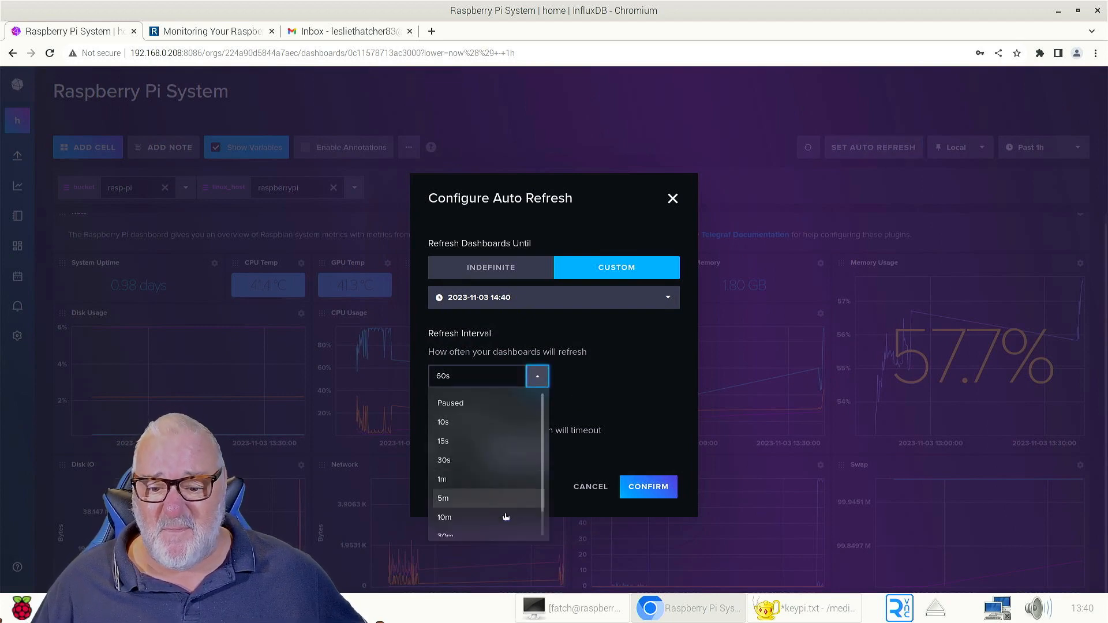
scroll(down, 3)
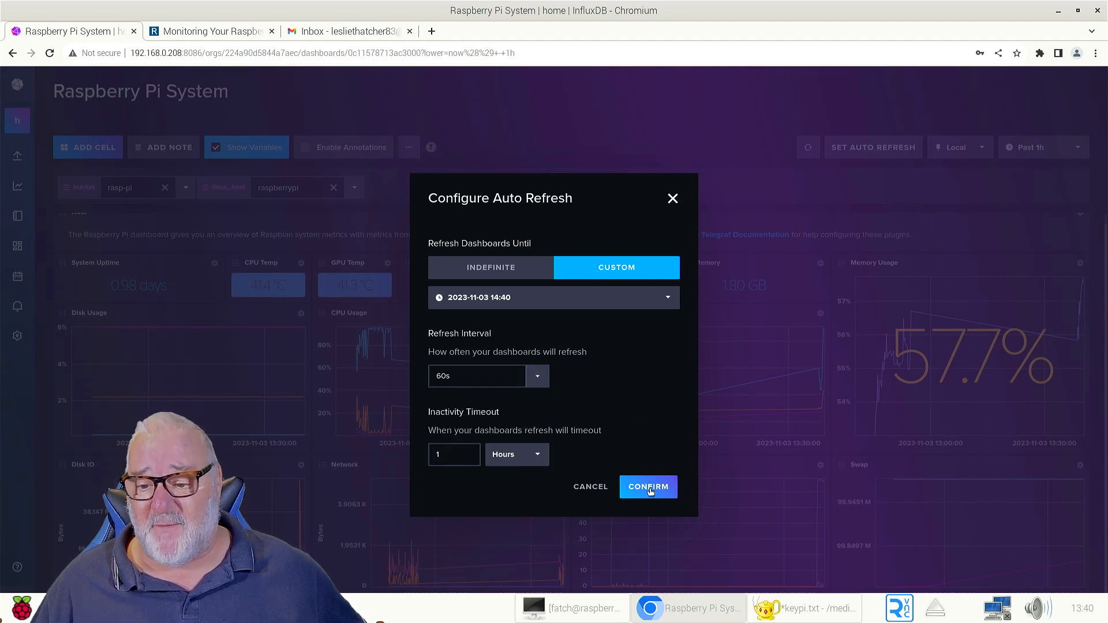
click(647, 486)
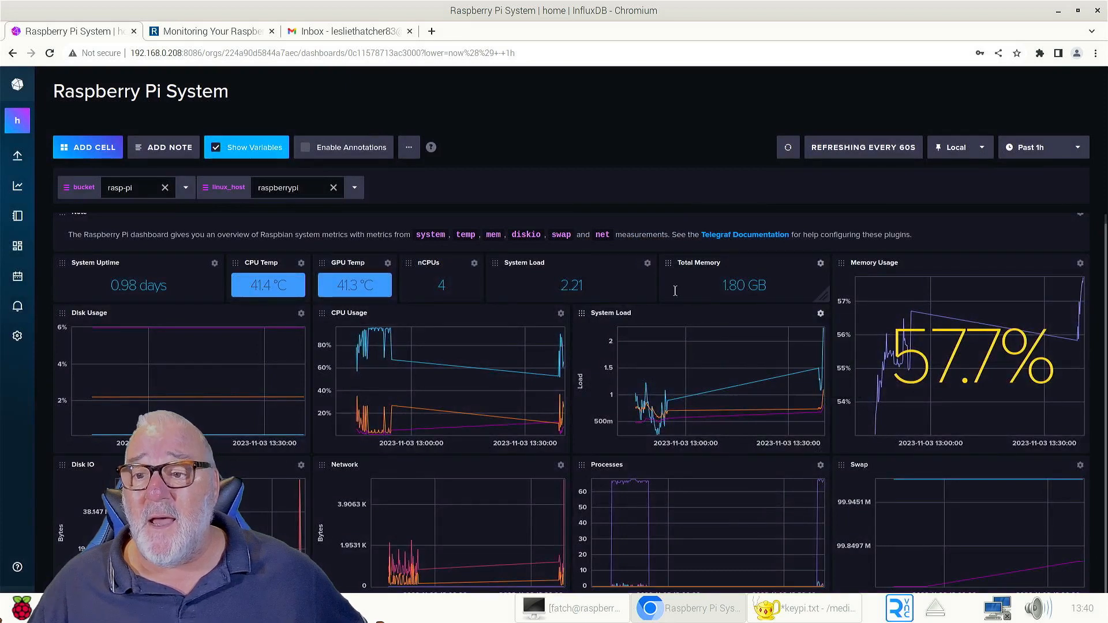